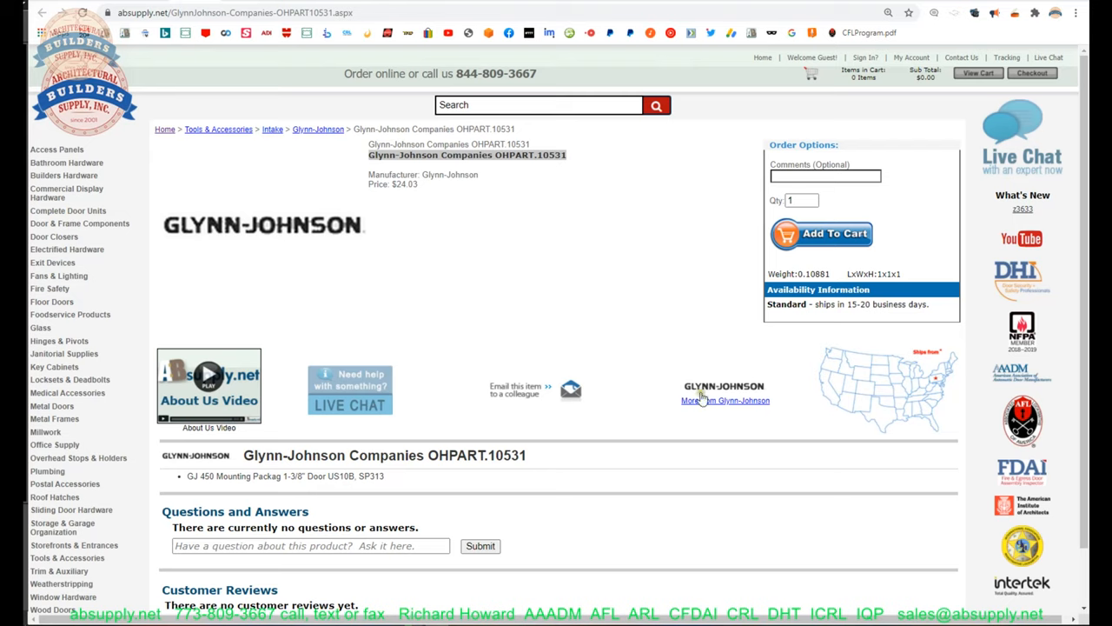
mouse_move(725, 400)
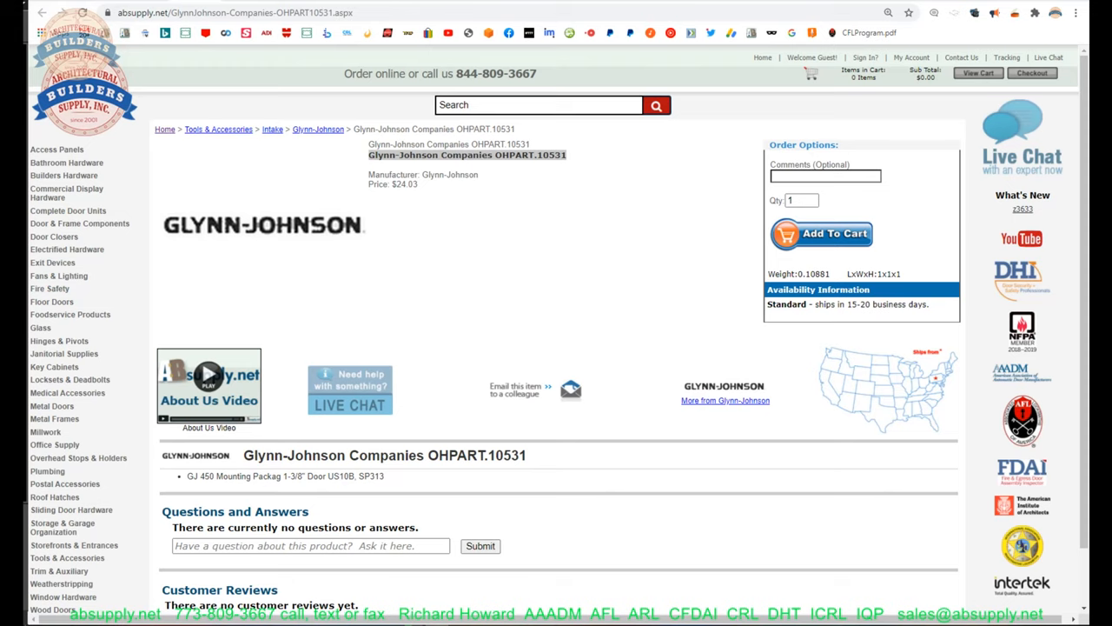
mouse_move(232, 272)
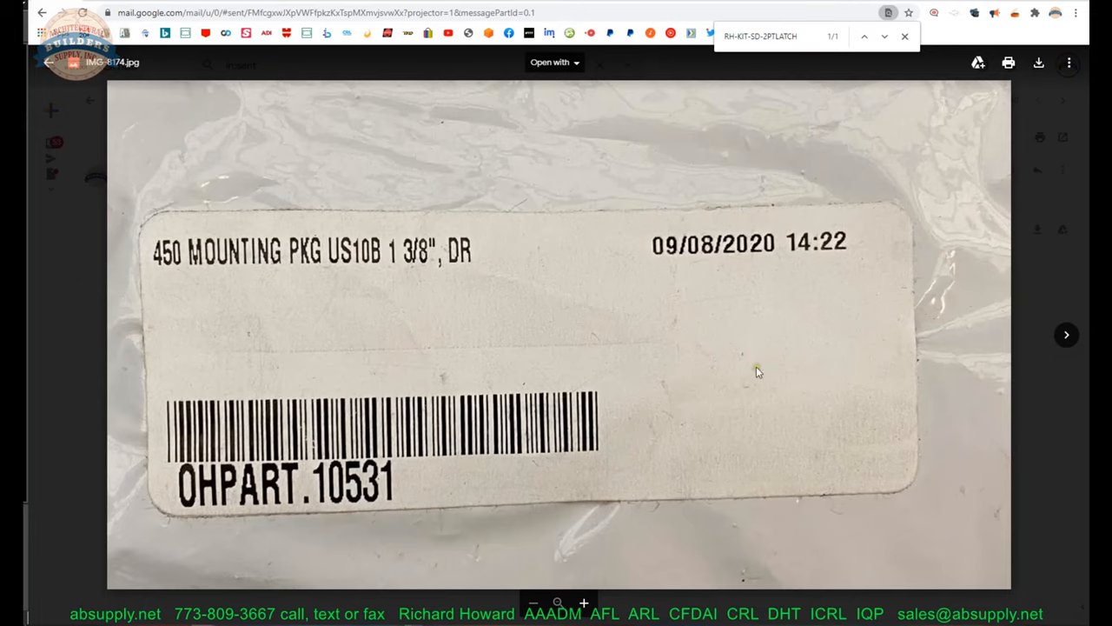
- Go to the Glynn-Johnson brand page and open its 2014 Overhead Door Holders / Stops Catalog
click(1066, 335)
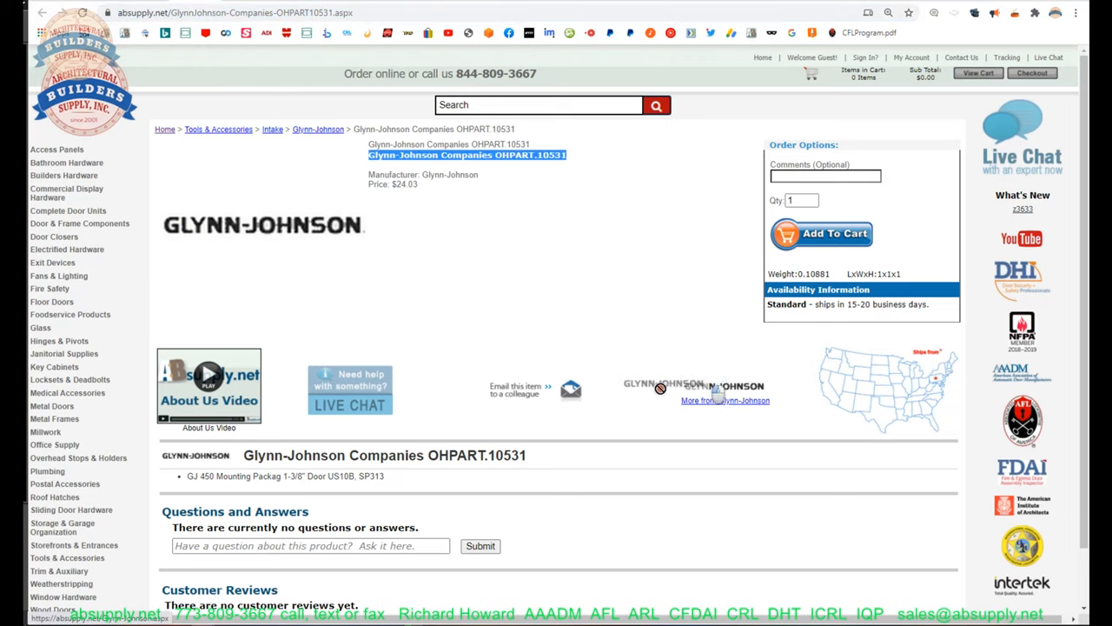
mouse_move(540, 140)
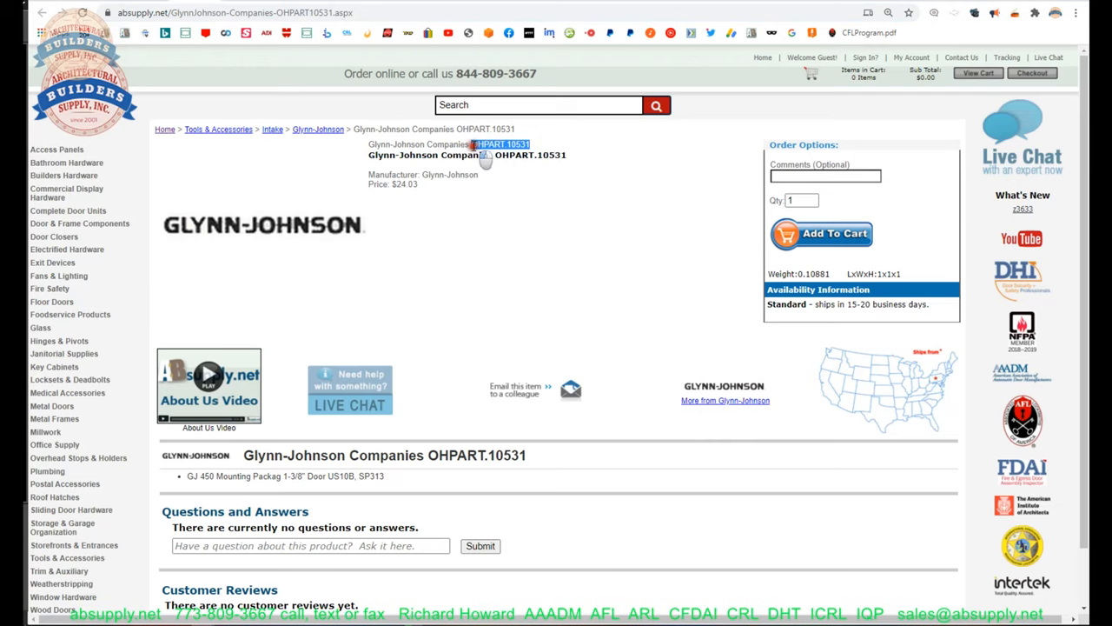
click(318, 129)
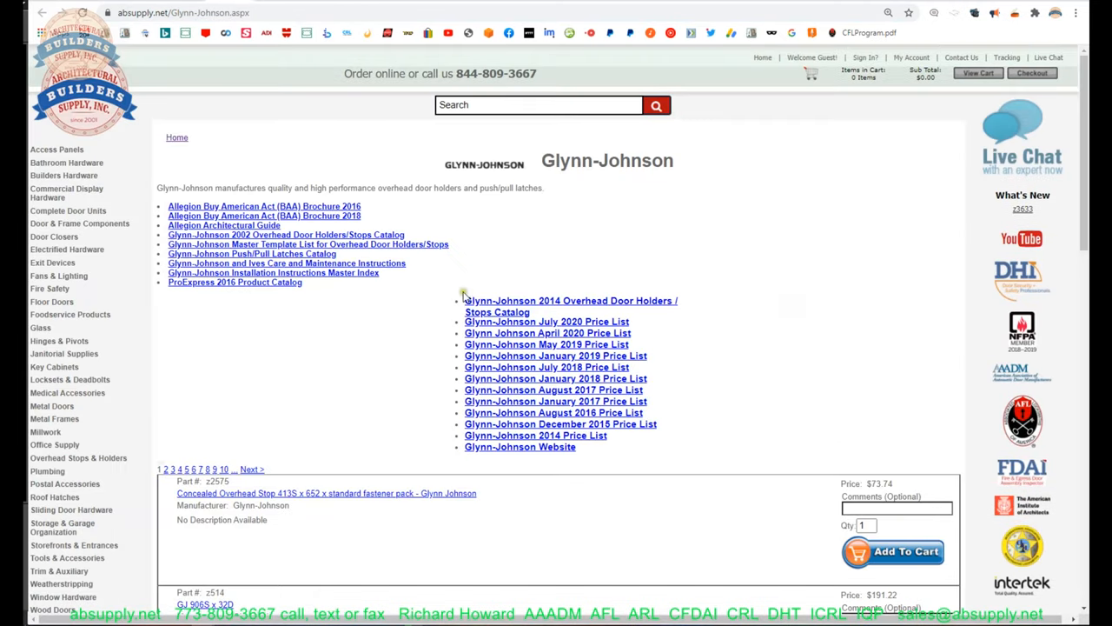
mouse_move(385, 300)
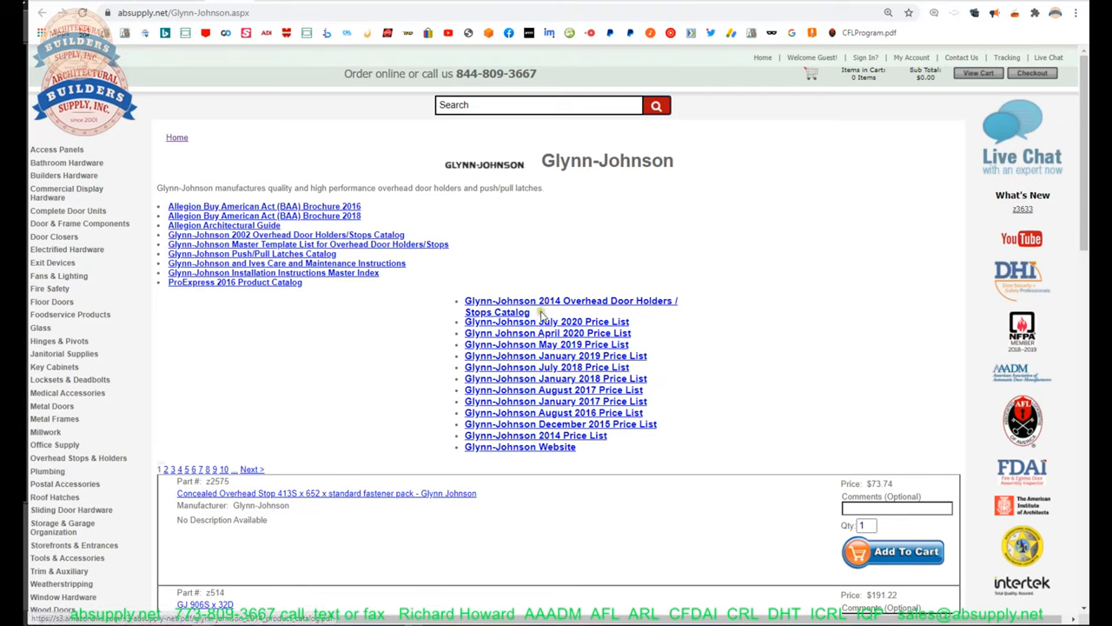
double_click(569, 305)
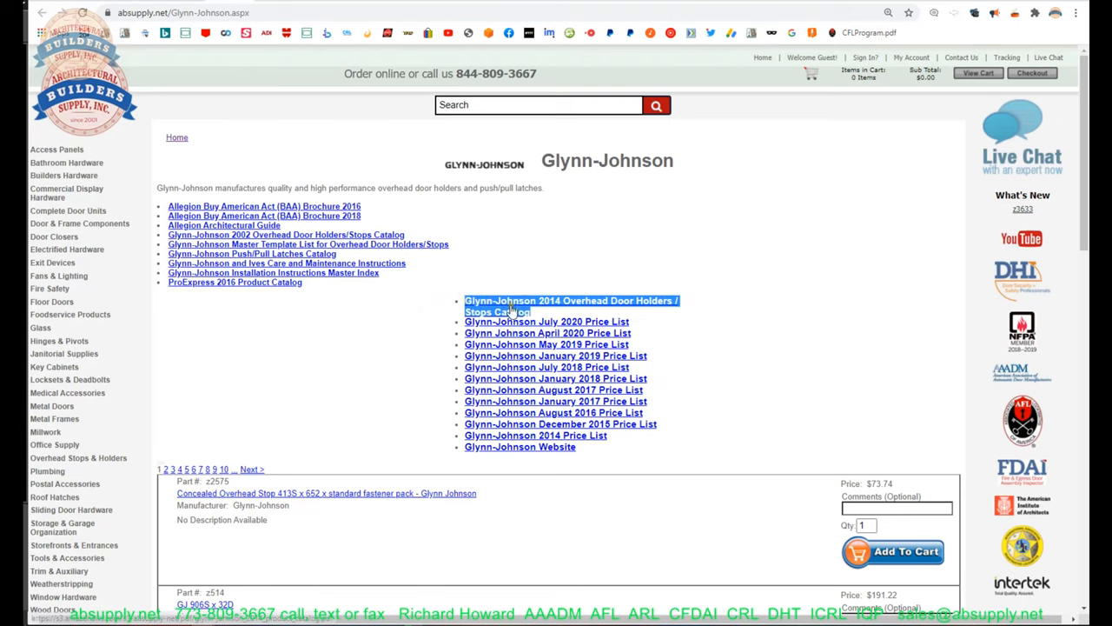
click(570, 306)
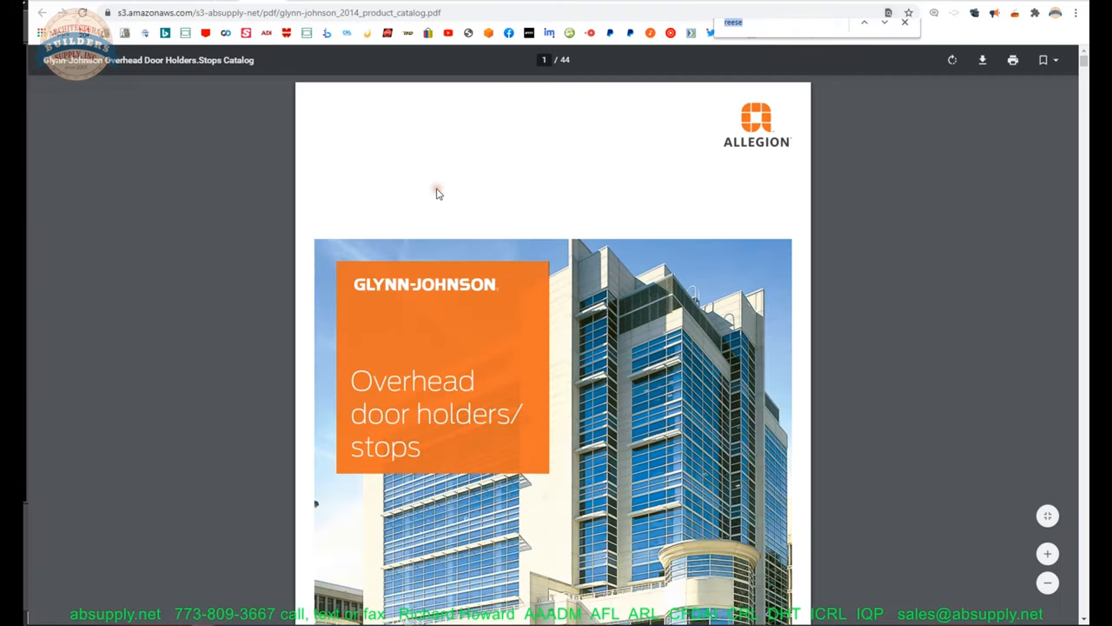
- Search the catalog for 450 and reach the 450 Series surface, medium-duty heading
text(450)
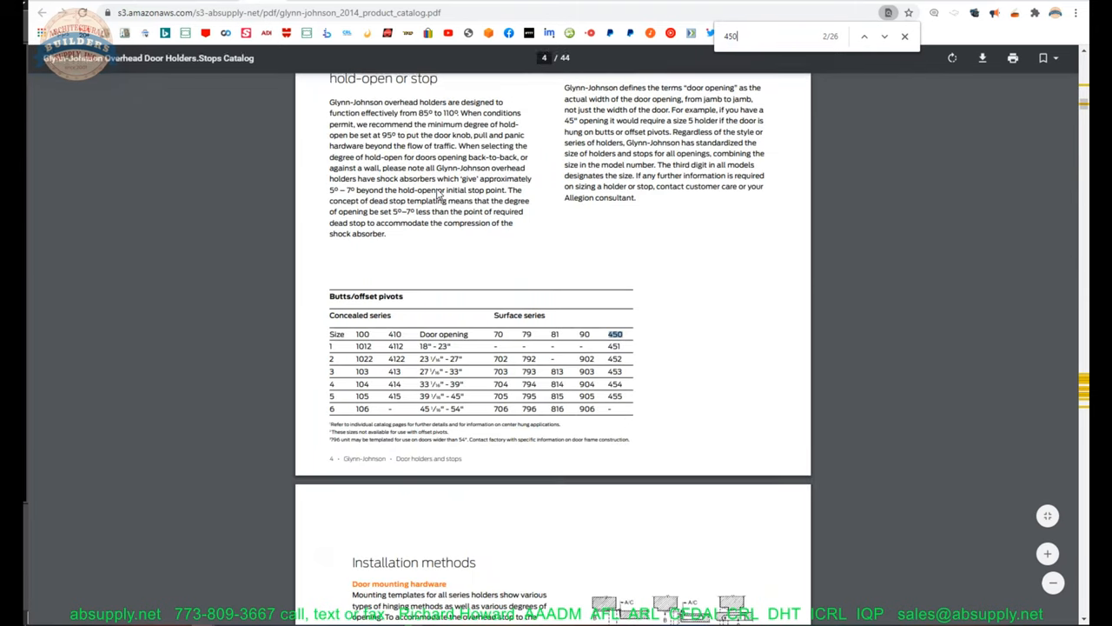
click(884, 37)
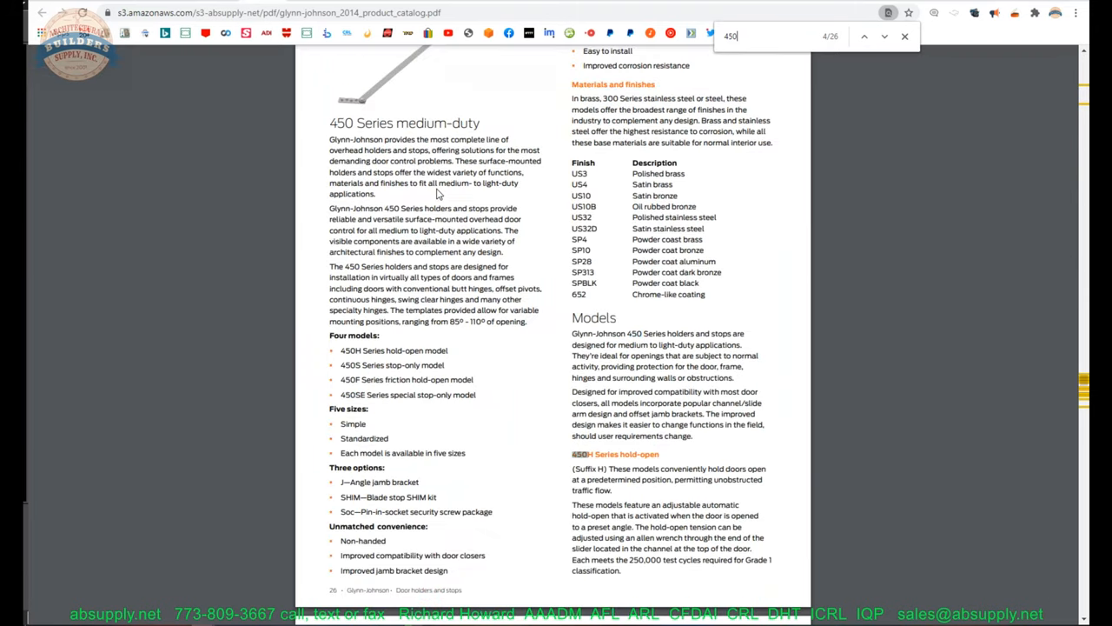
scroll(up, 3)
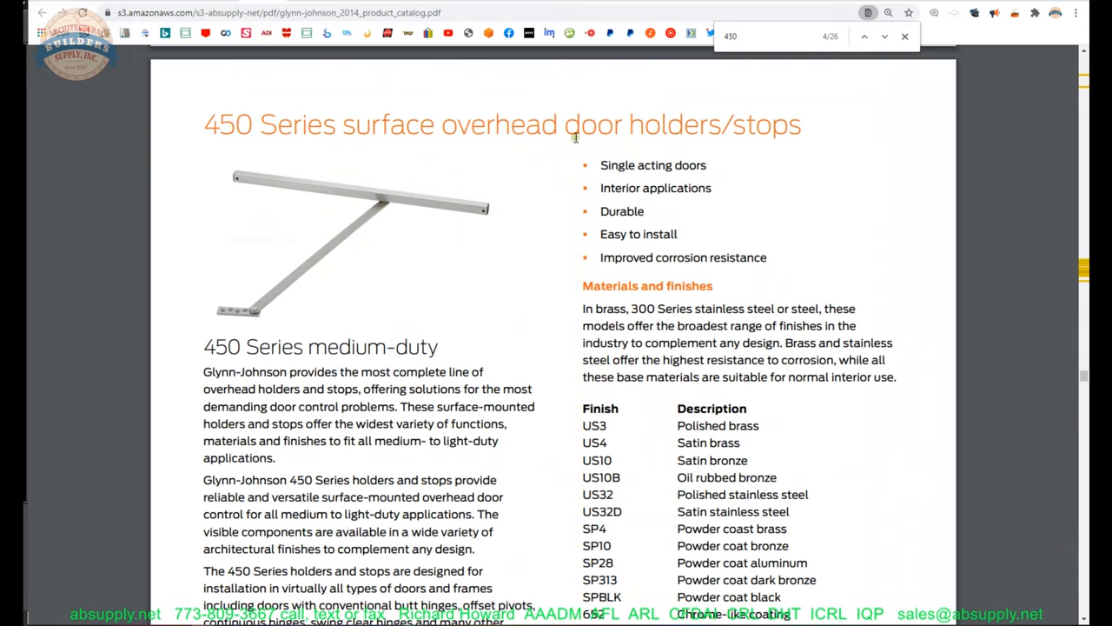
double_click(388, 124)
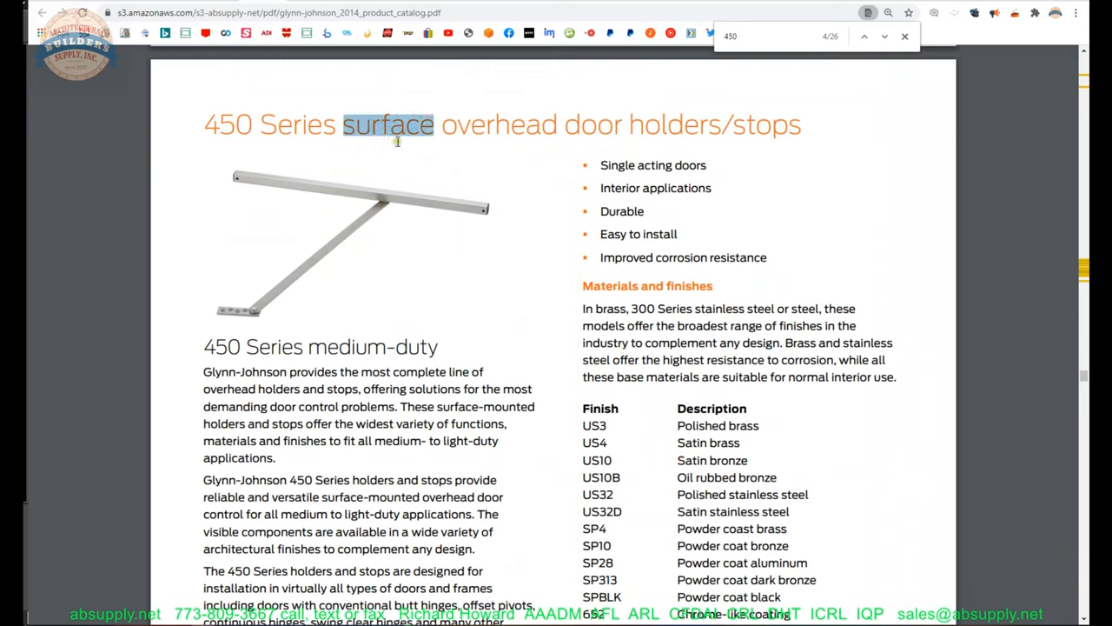
double_click(348, 347)
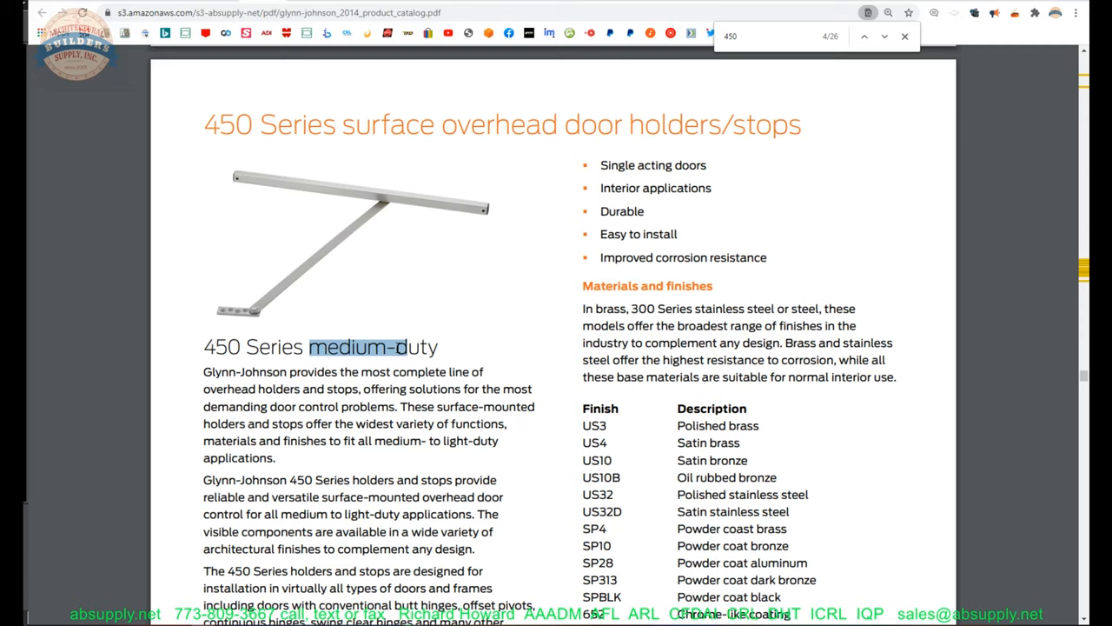
- Scroll down to the 450 Series mounting diagram pages
scroll(down, 3)
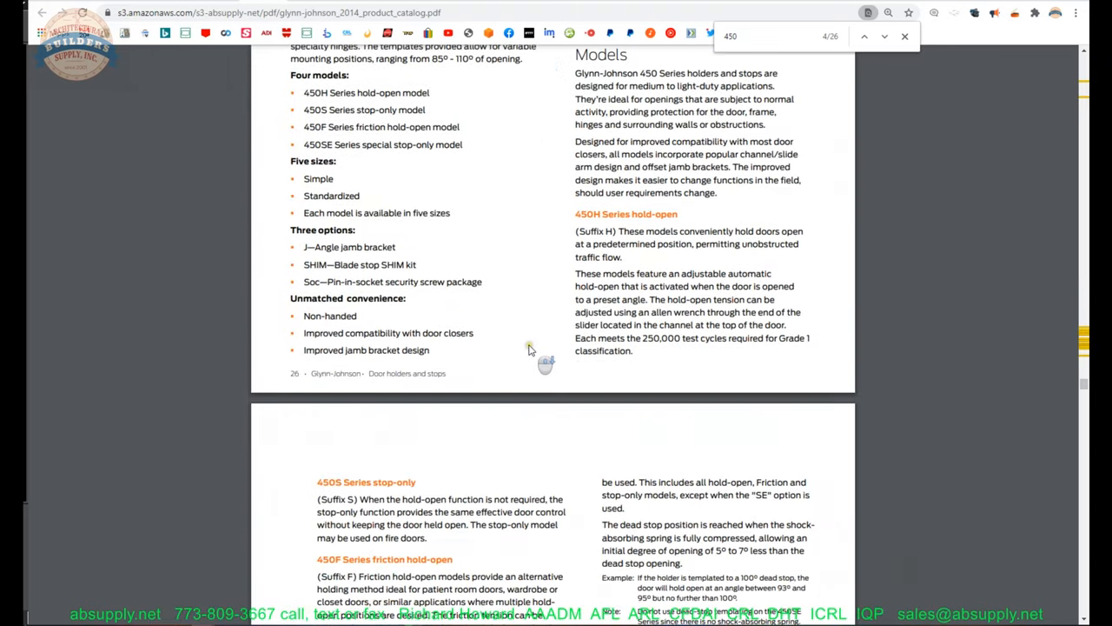
scroll(down, 3)
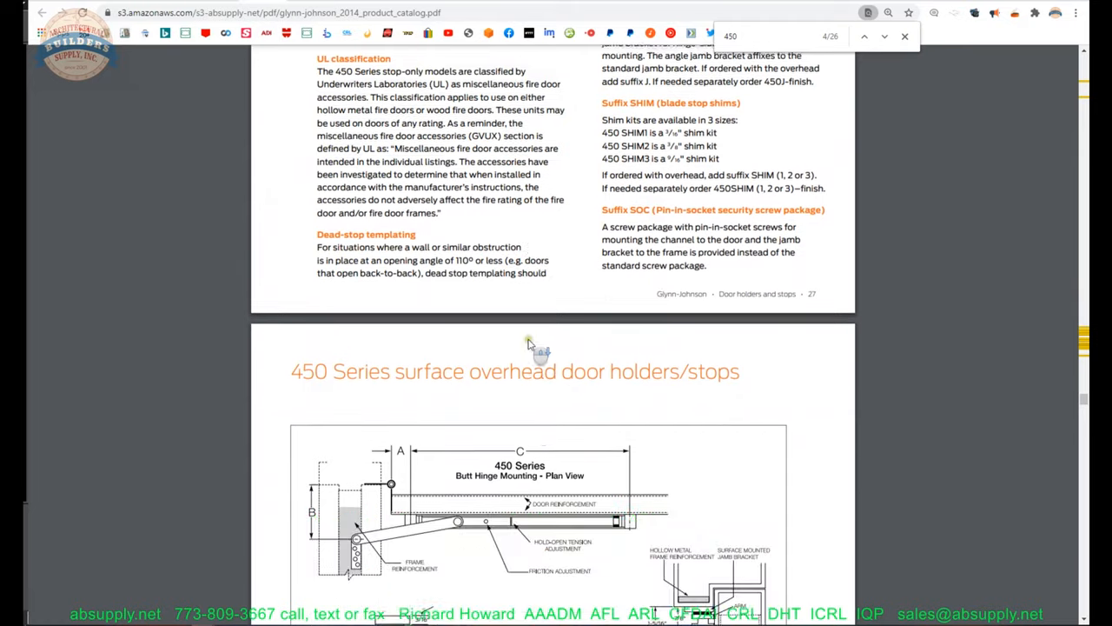
scroll(down, 3)
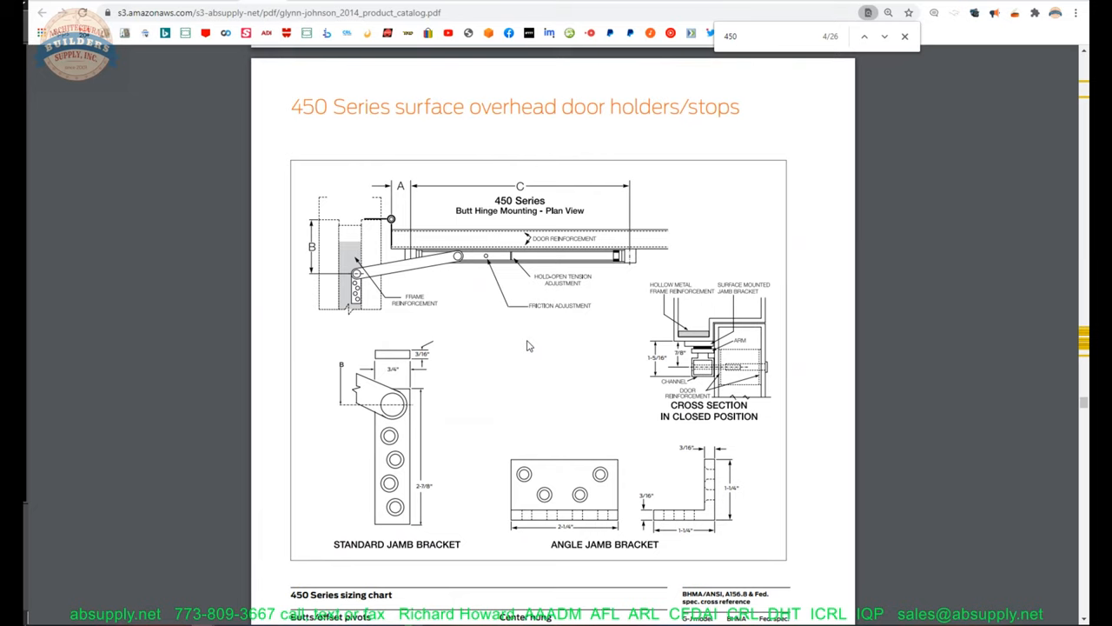
mouse_move(525, 348)
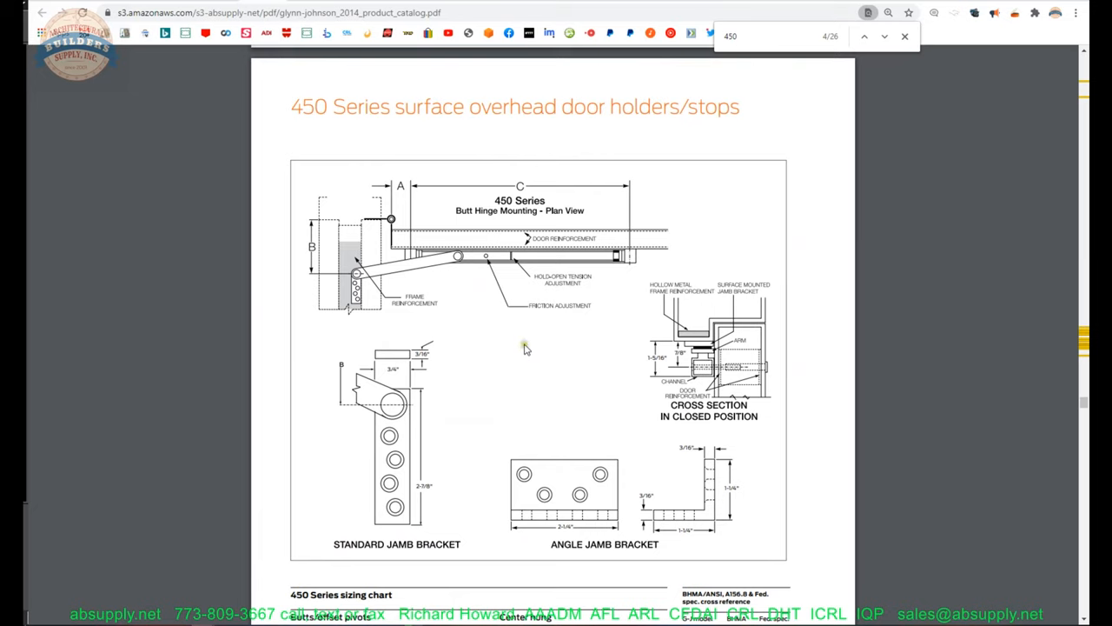
mouse_move(528, 352)
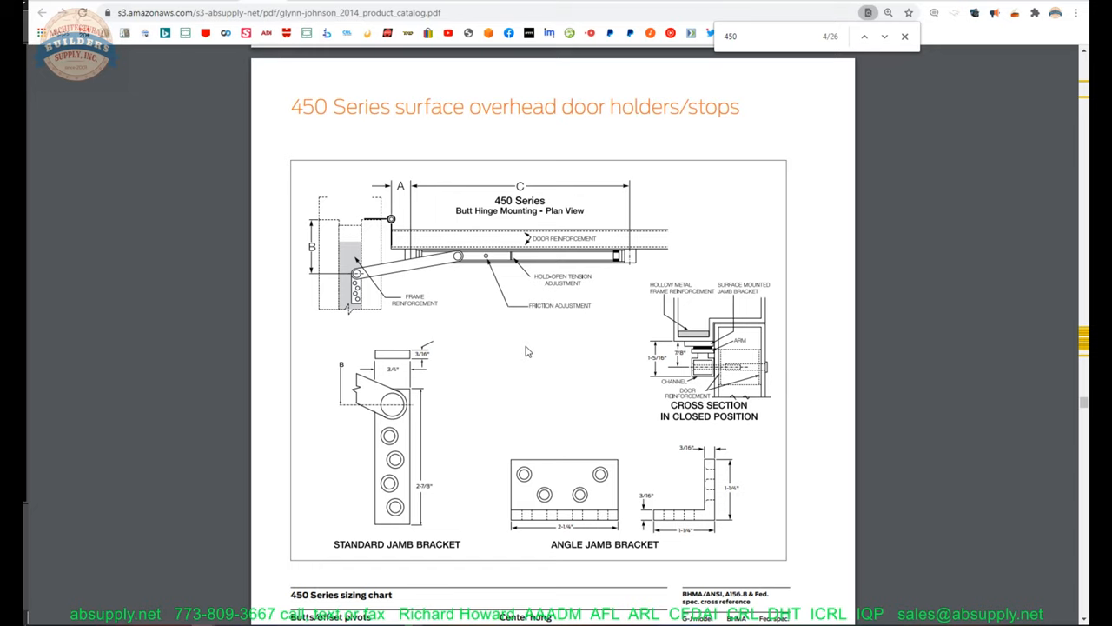
mouse_move(636, 376)
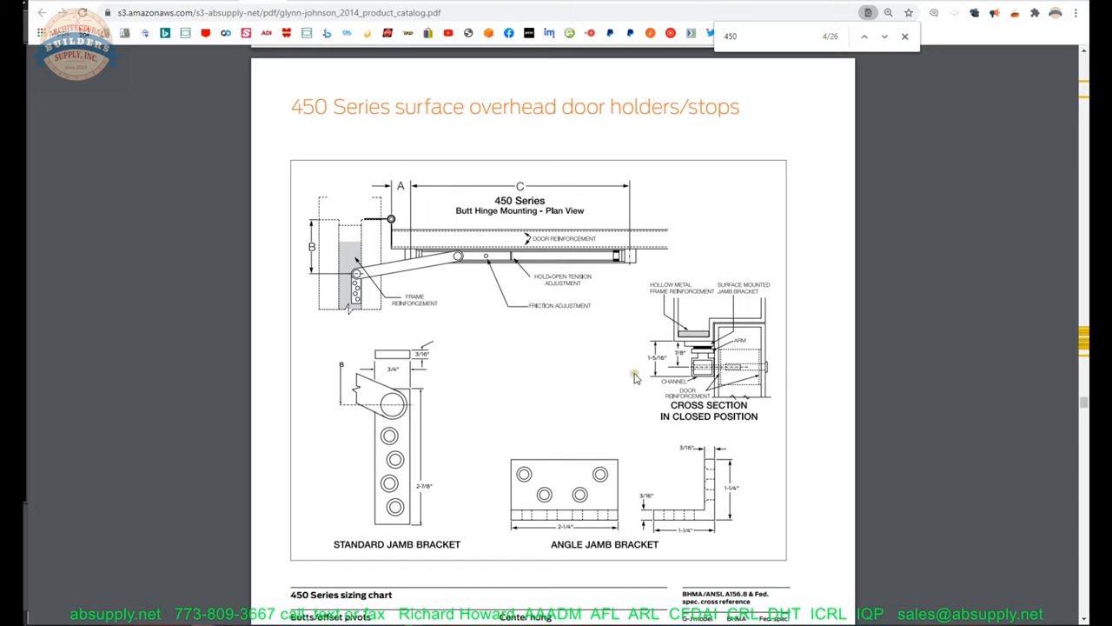
scroll(down, 3)
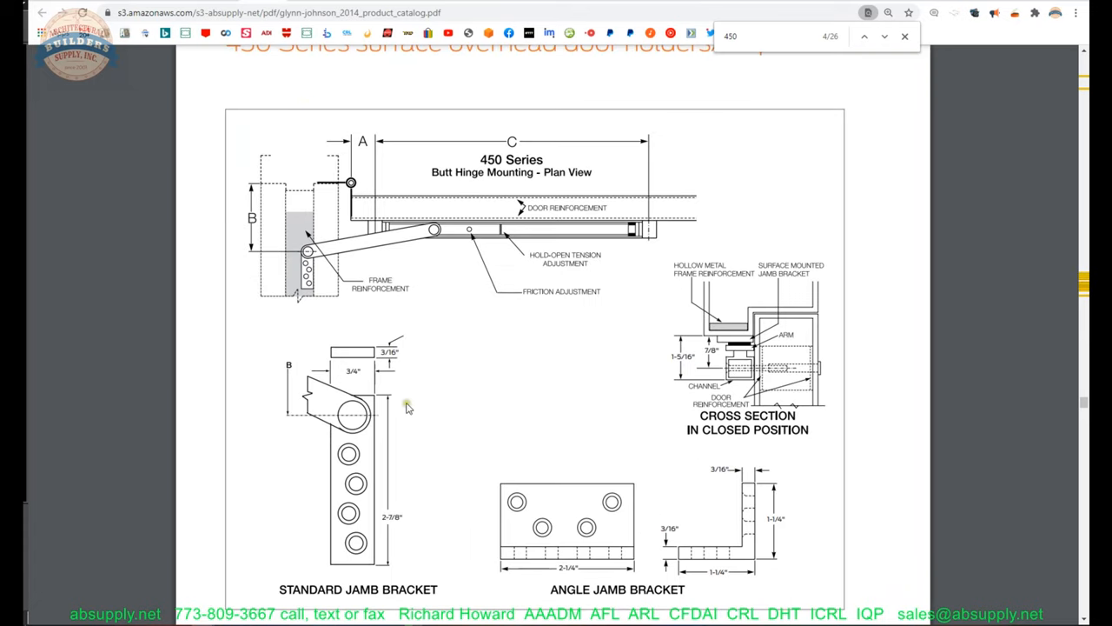
mouse_move(469, 397)
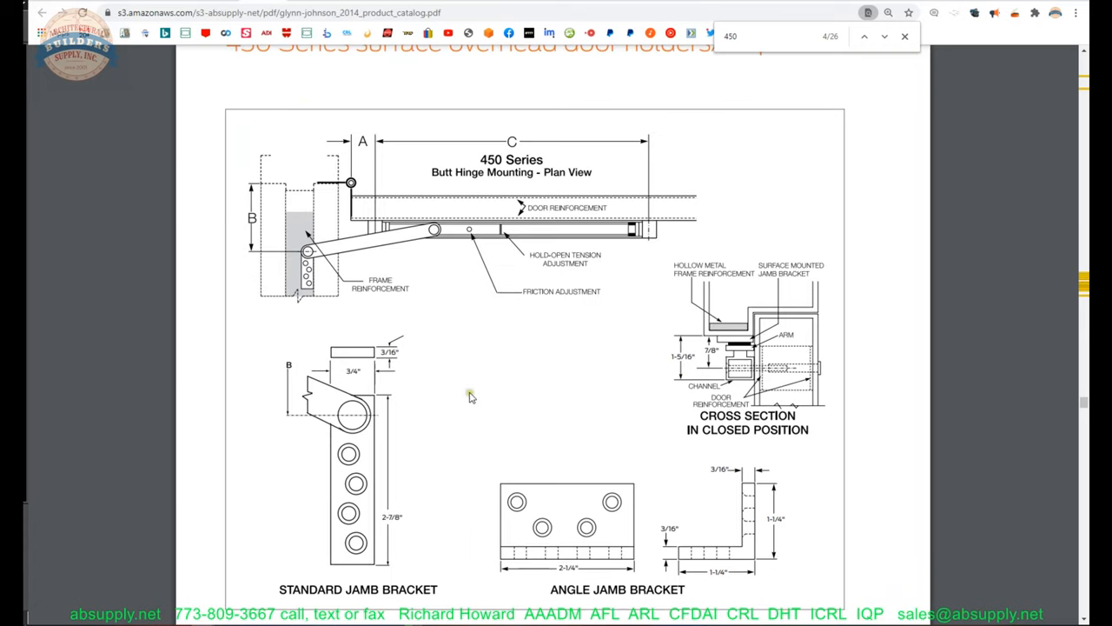
mouse_move(475, 393)
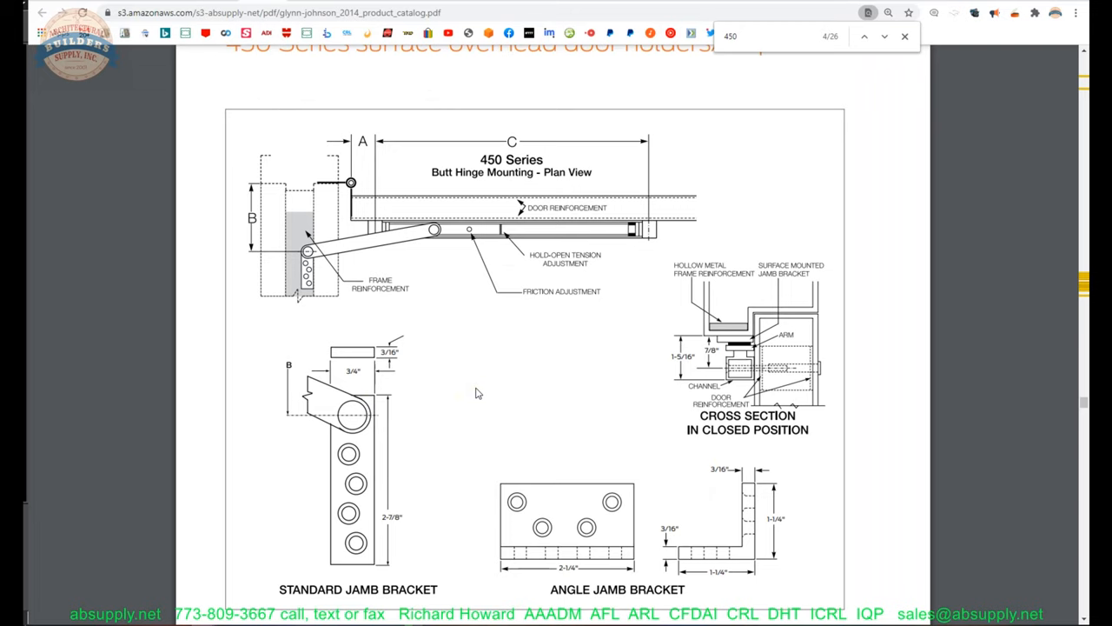
mouse_move(478, 304)
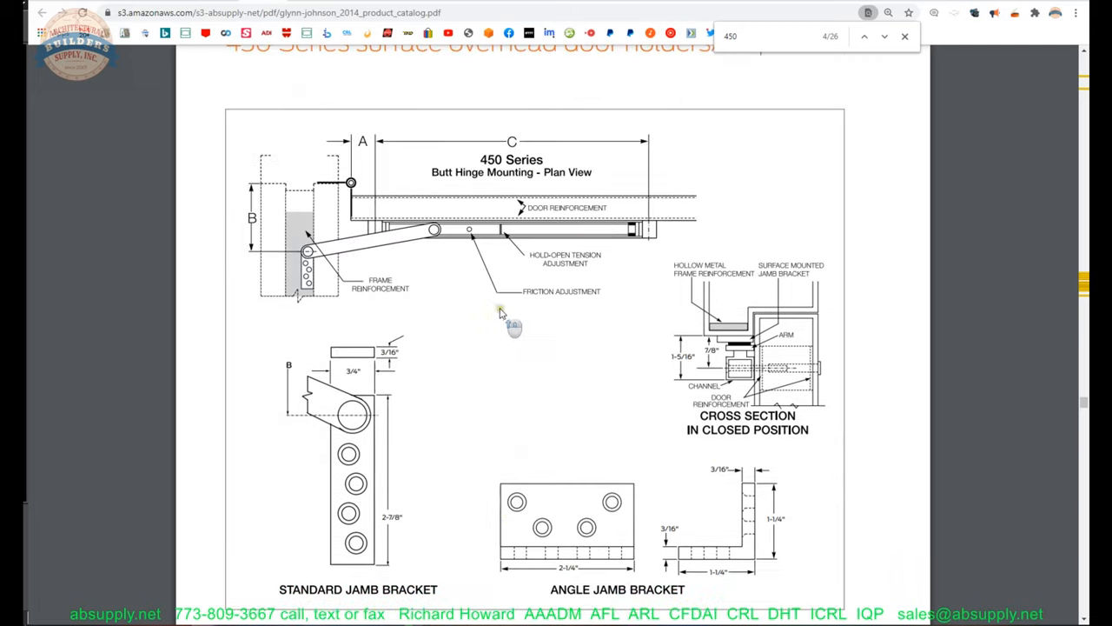
mouse_move(340, 446)
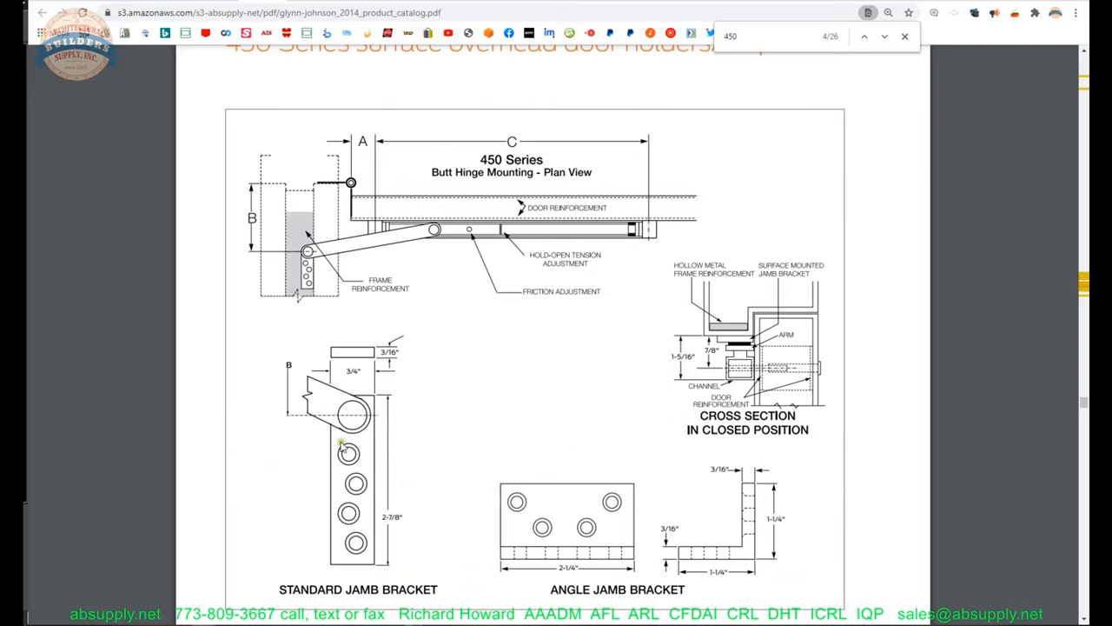
mouse_move(298, 308)
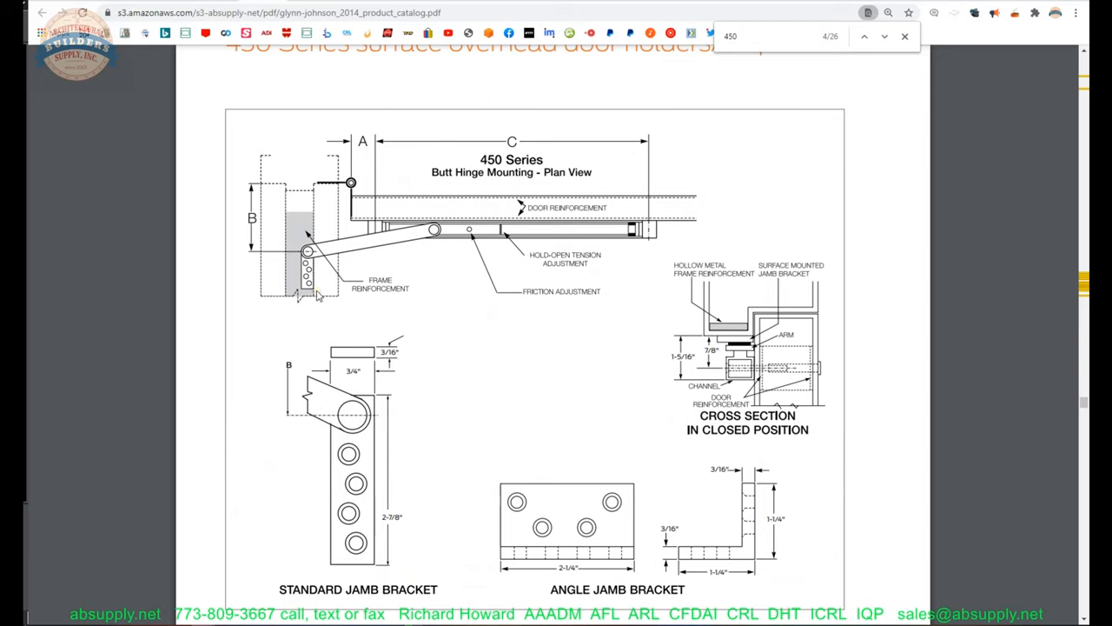
mouse_move(756, 365)
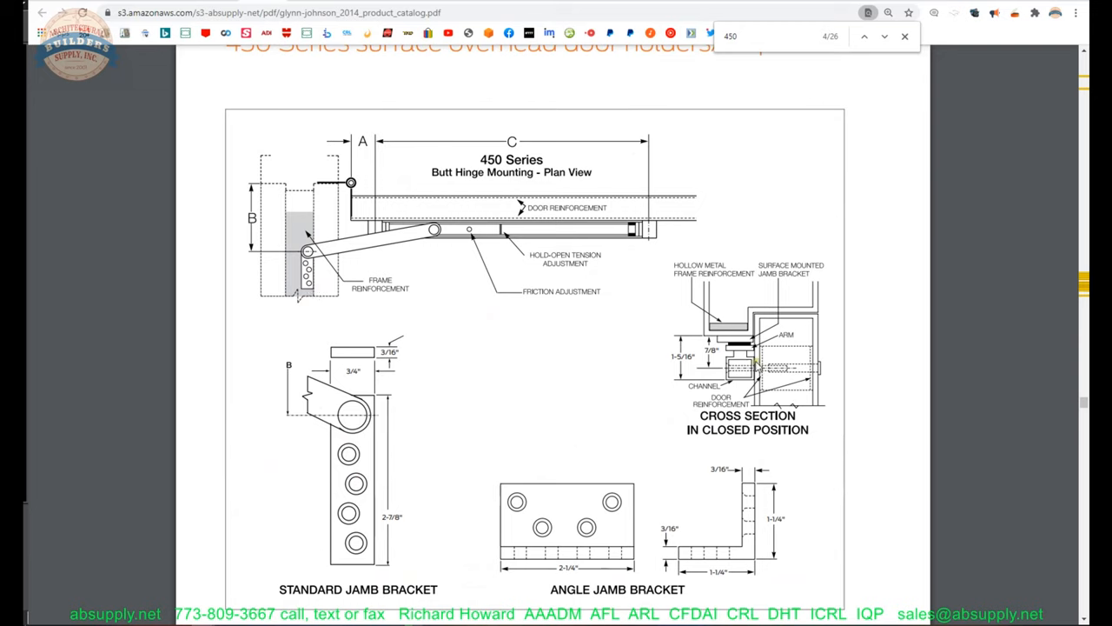
mouse_move(756, 365)
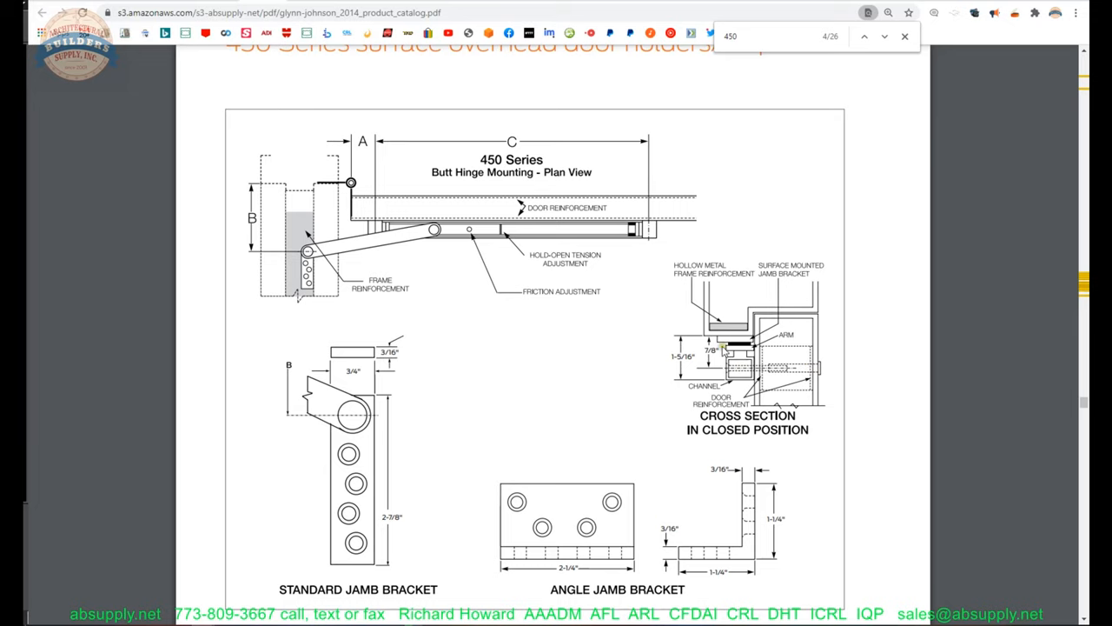
mouse_move(606, 325)
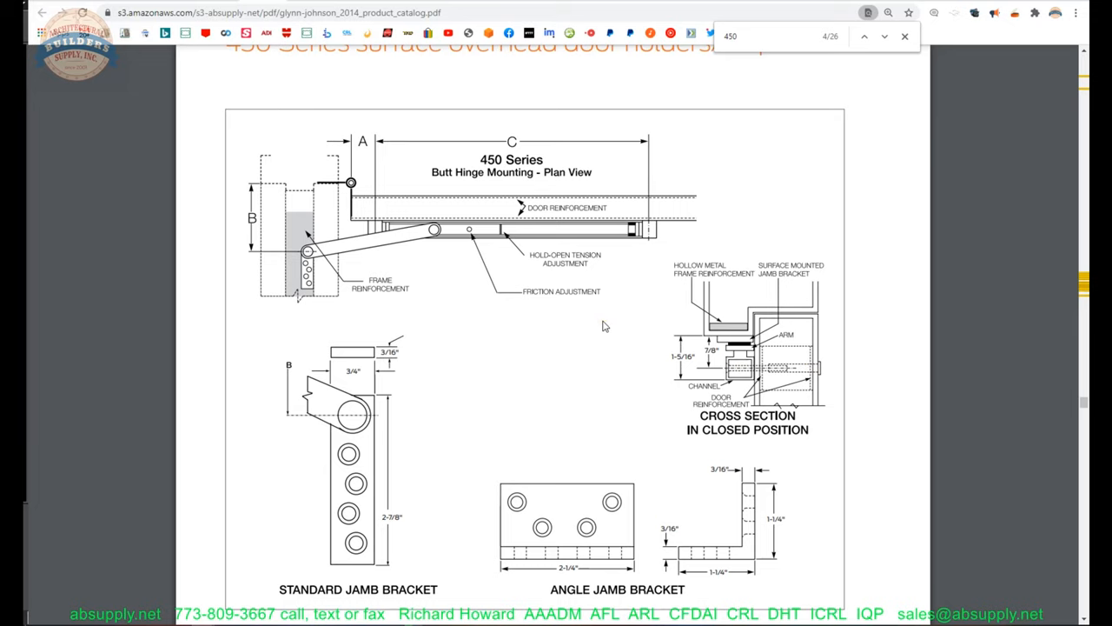
- Scroll to page 28's 450 Series plan view, jamb bracket and cross-section drawings
scroll(down, 3)
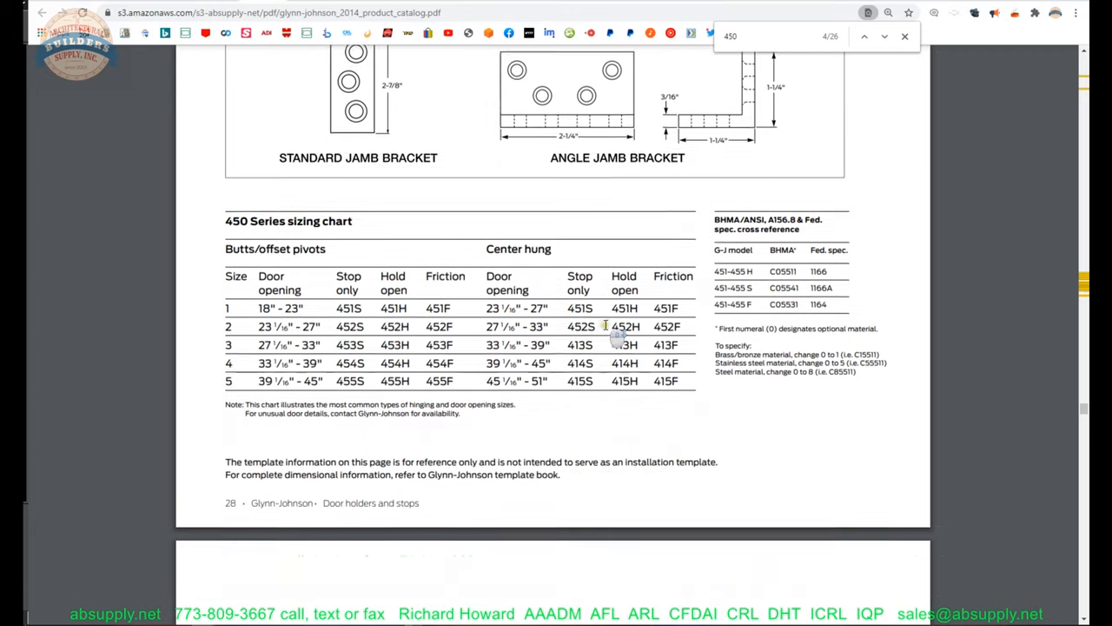
scroll(down, 3)
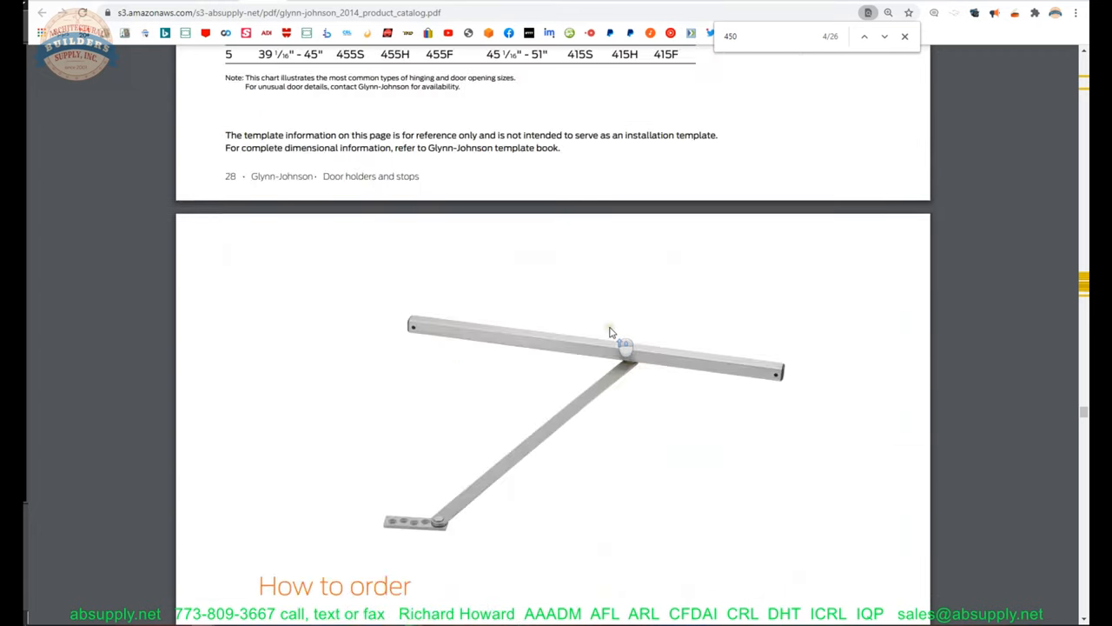
scroll(down, 3)
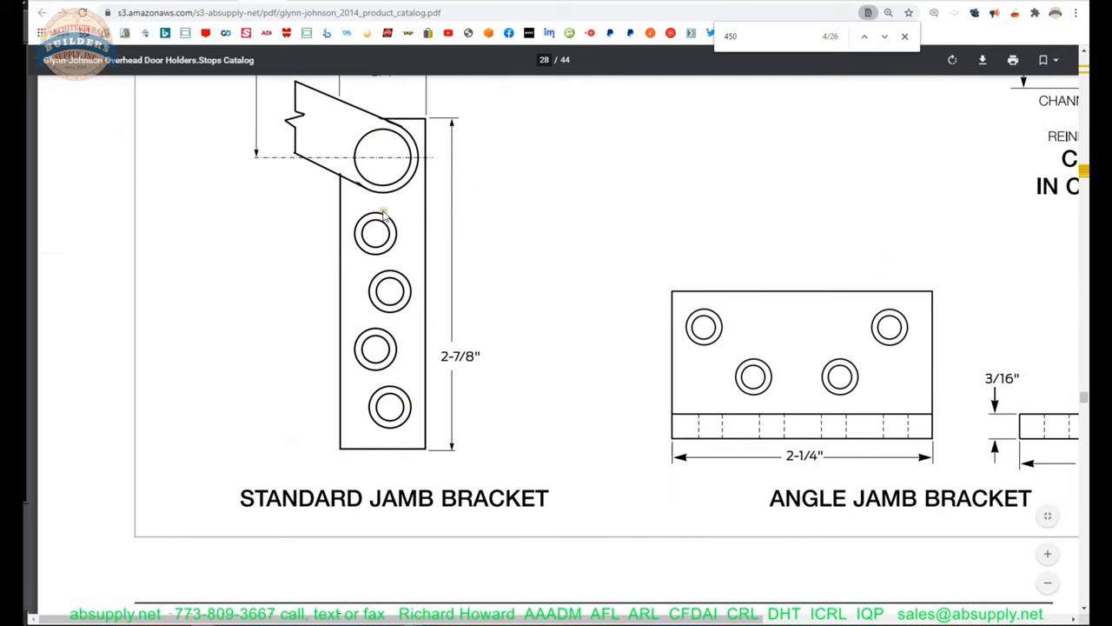
mouse_move(348, 405)
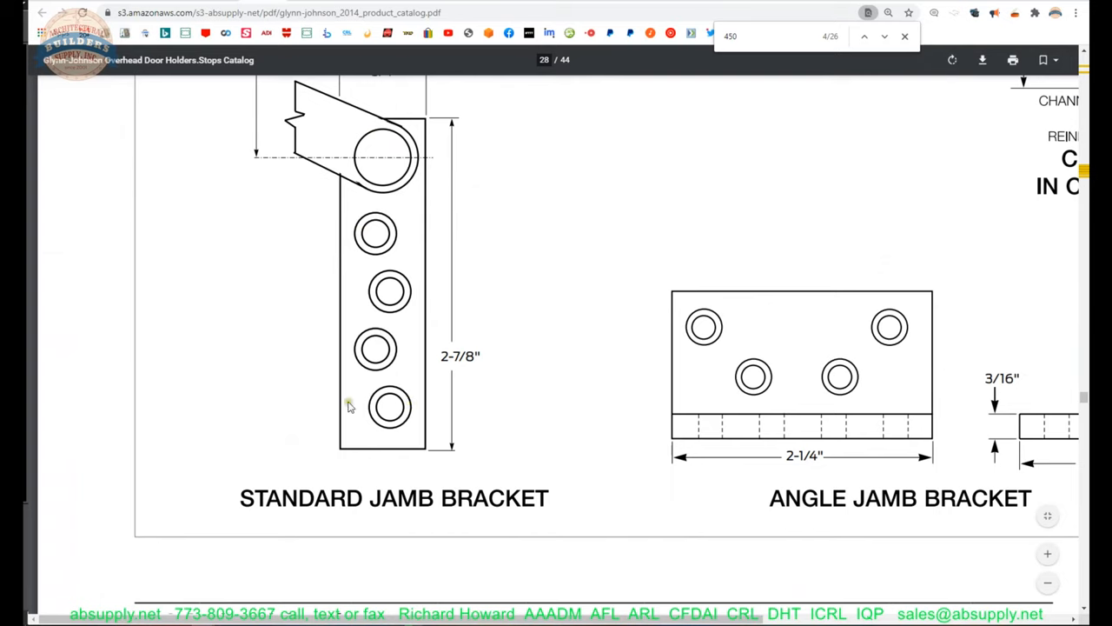
mouse_move(315, 303)
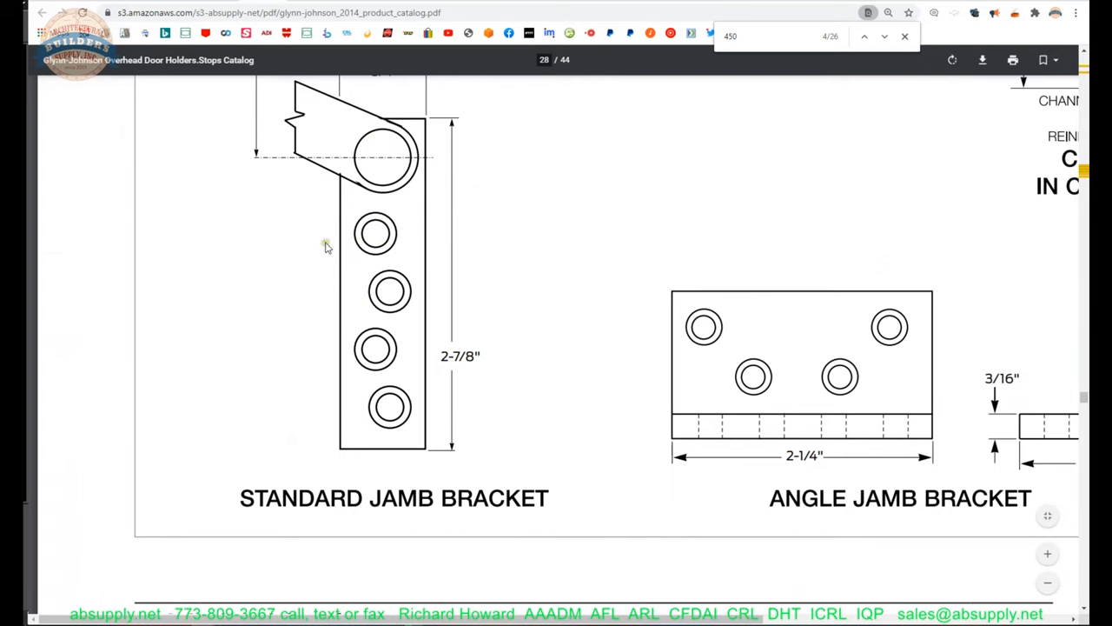
mouse_move(372, 388)
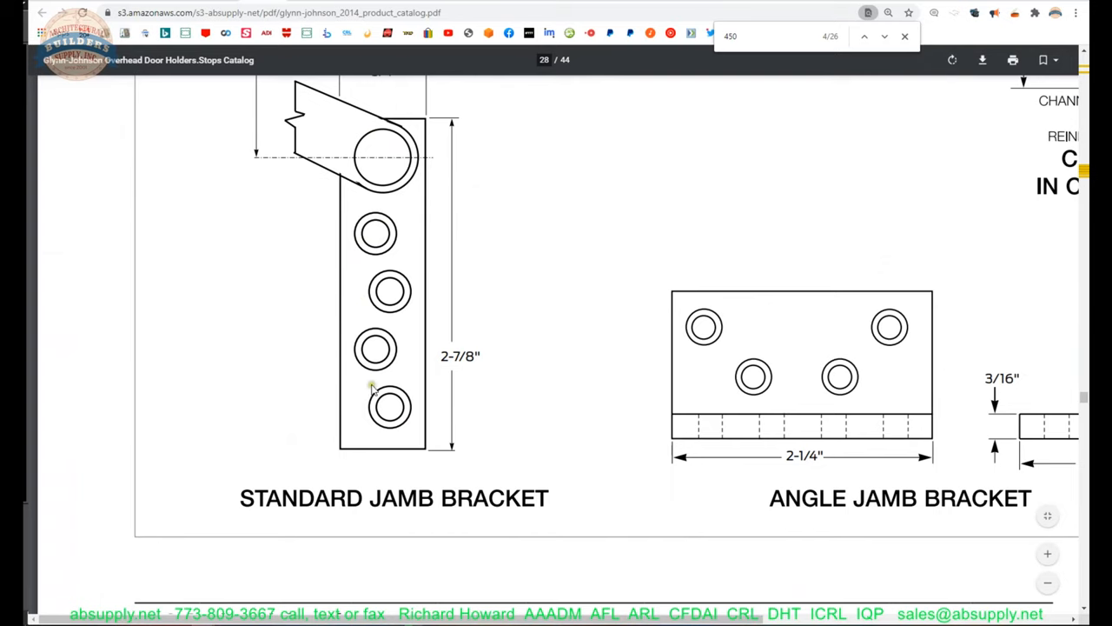
scroll(down, 3)
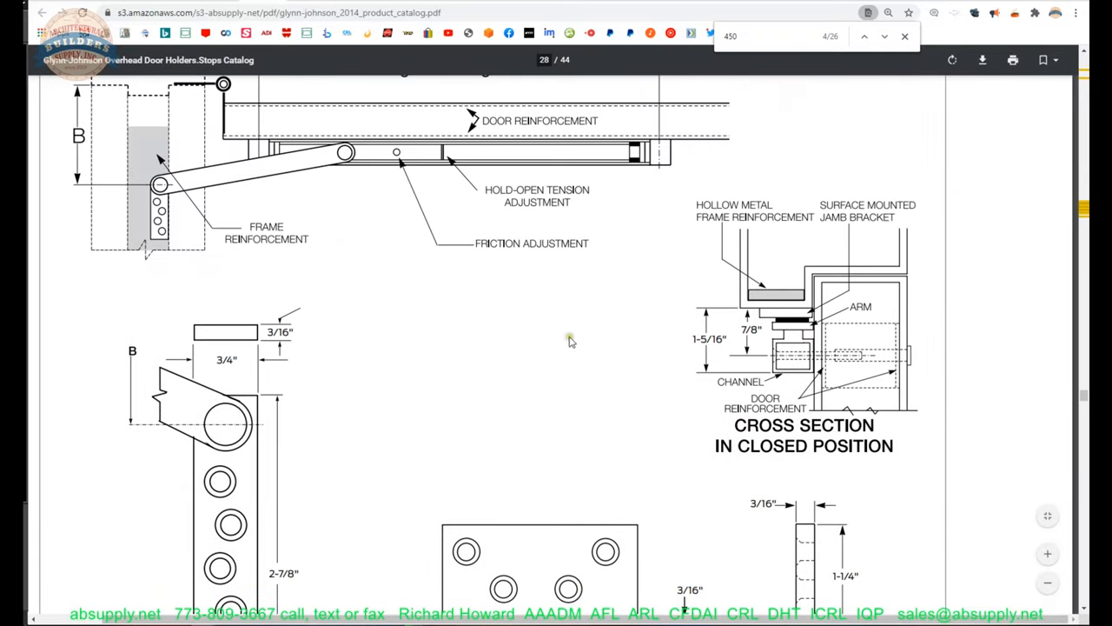
mouse_move(624, 217)
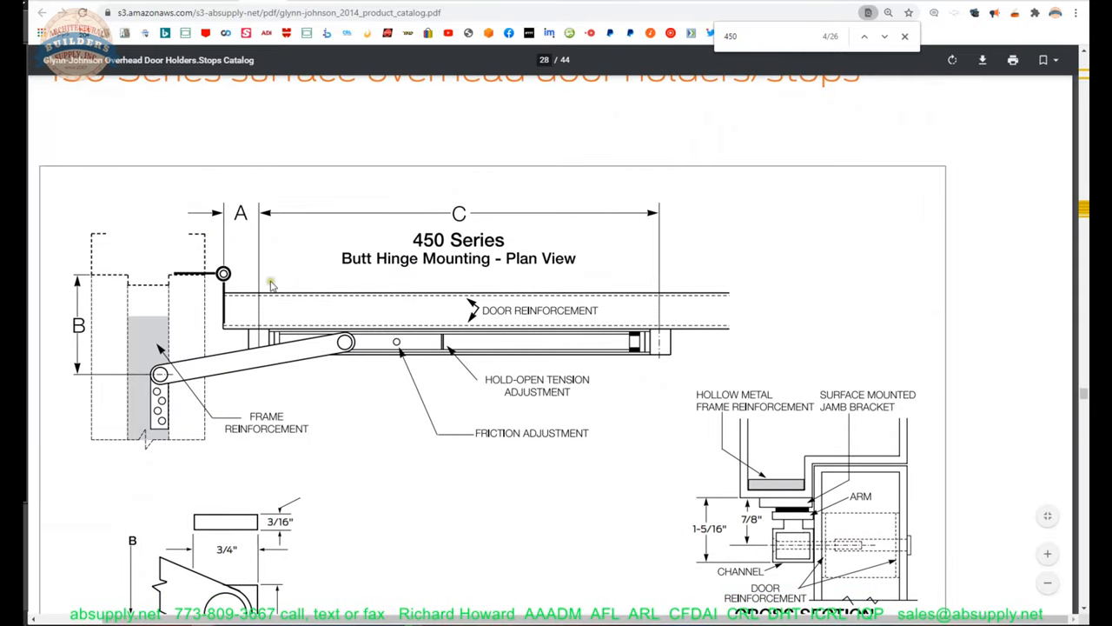
mouse_move(253, 244)
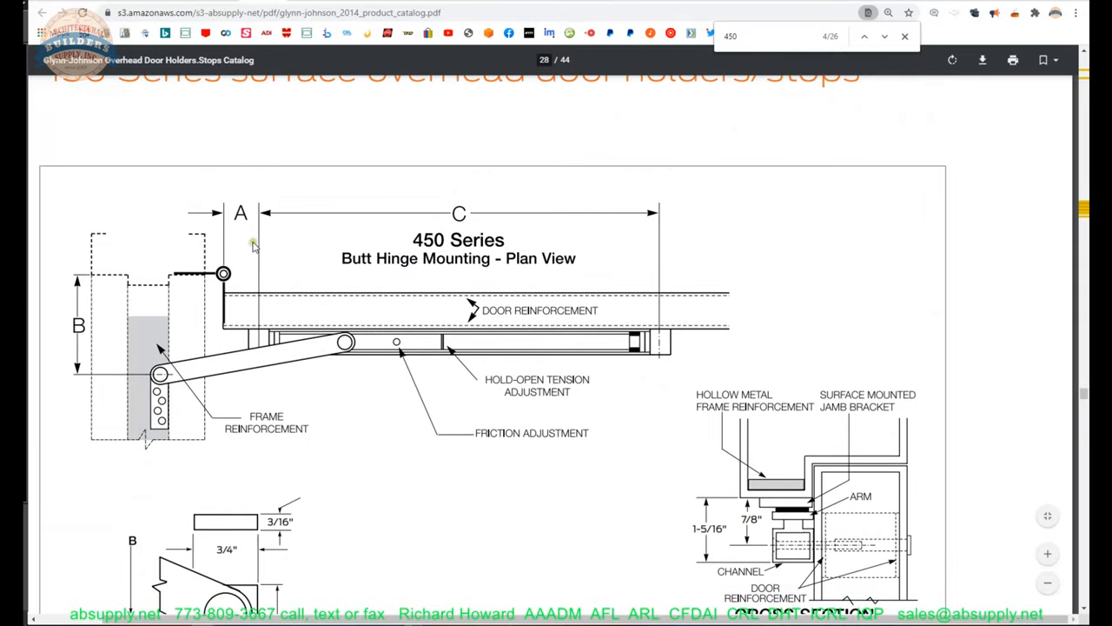
mouse_move(231, 265)
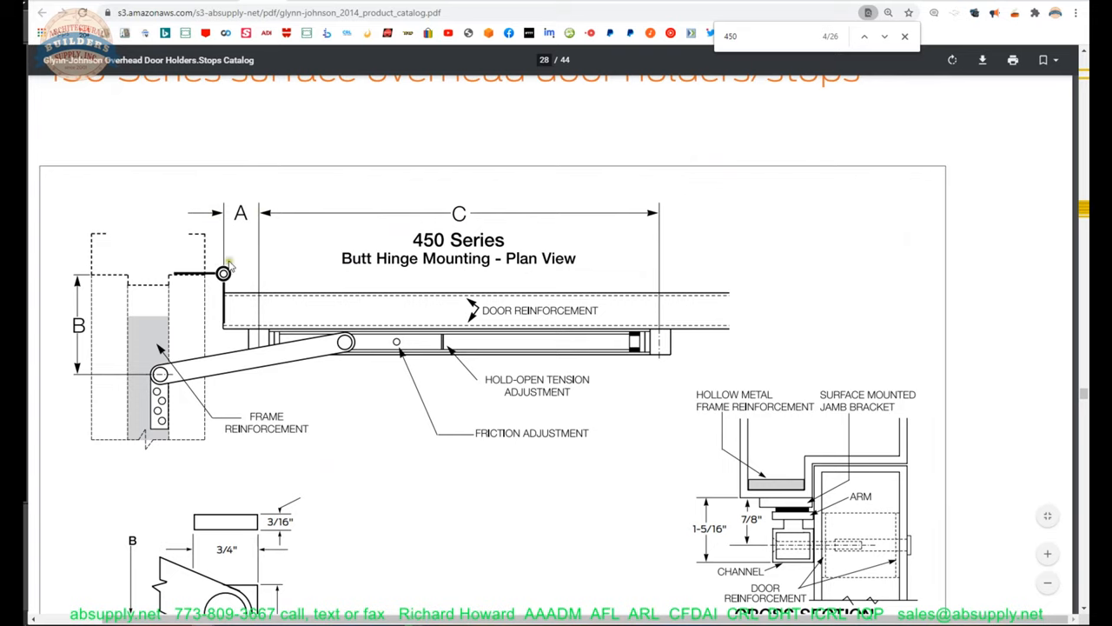
mouse_move(736, 240)
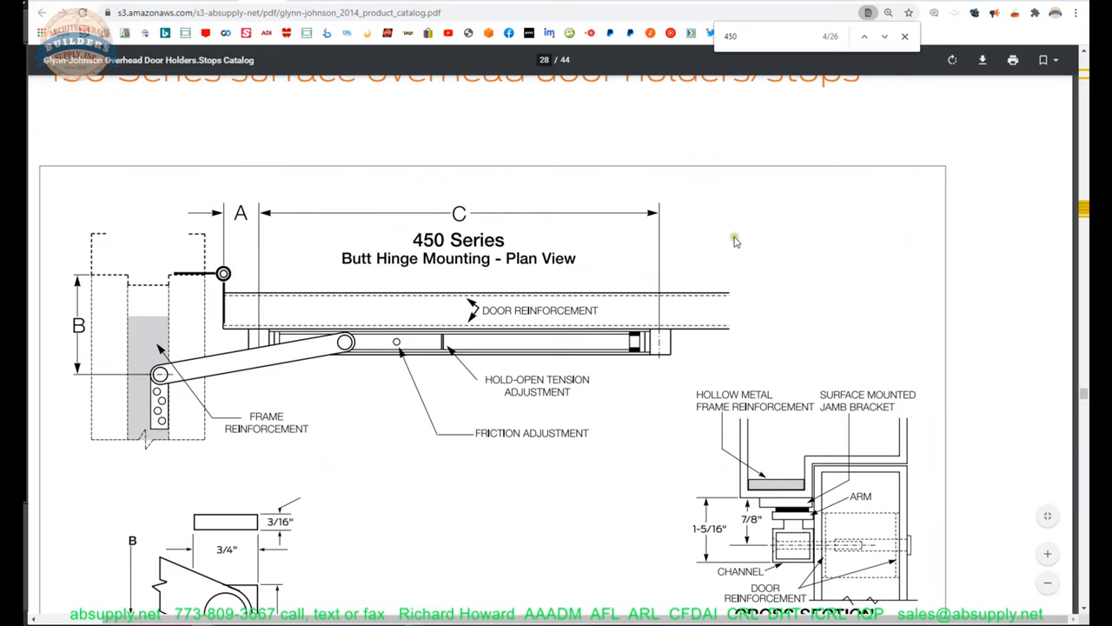
scroll(down, 3)
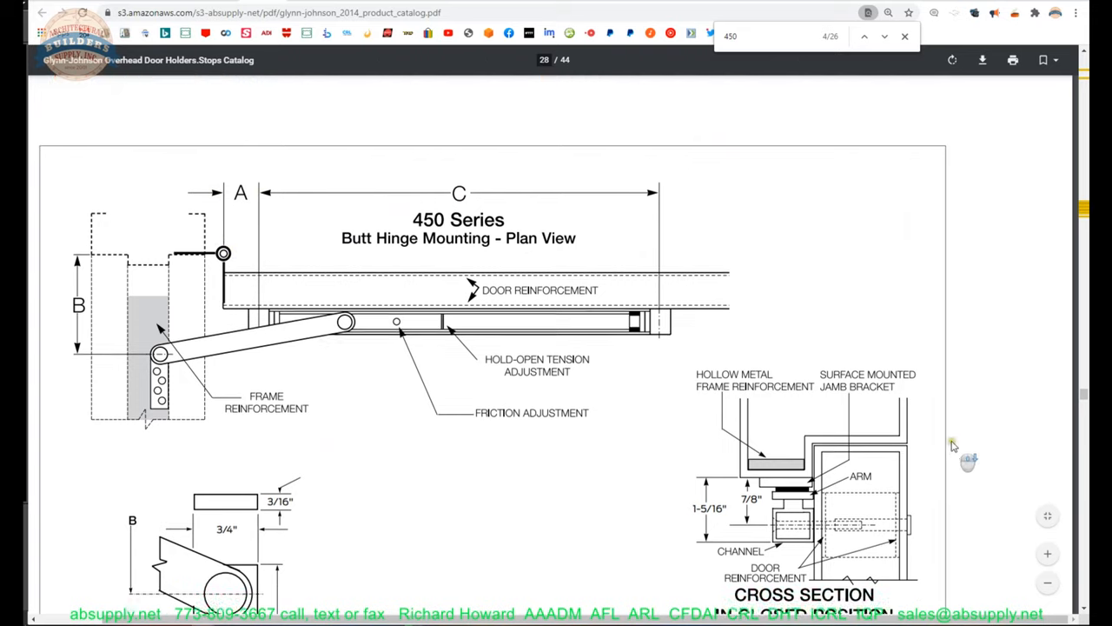
scroll(down, 3)
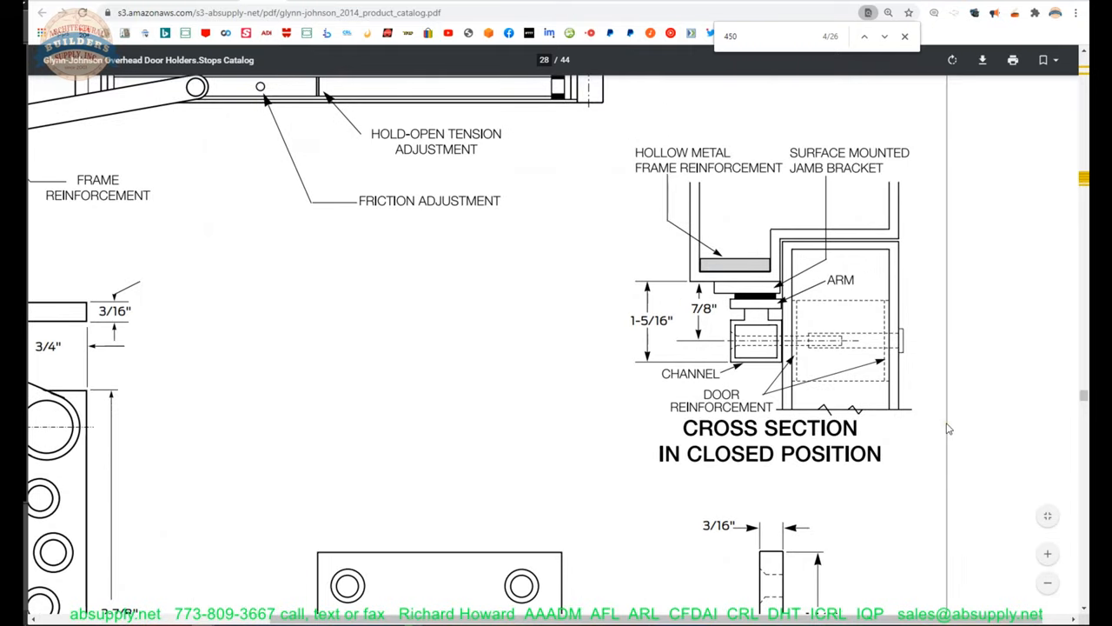
mouse_move(623, 398)
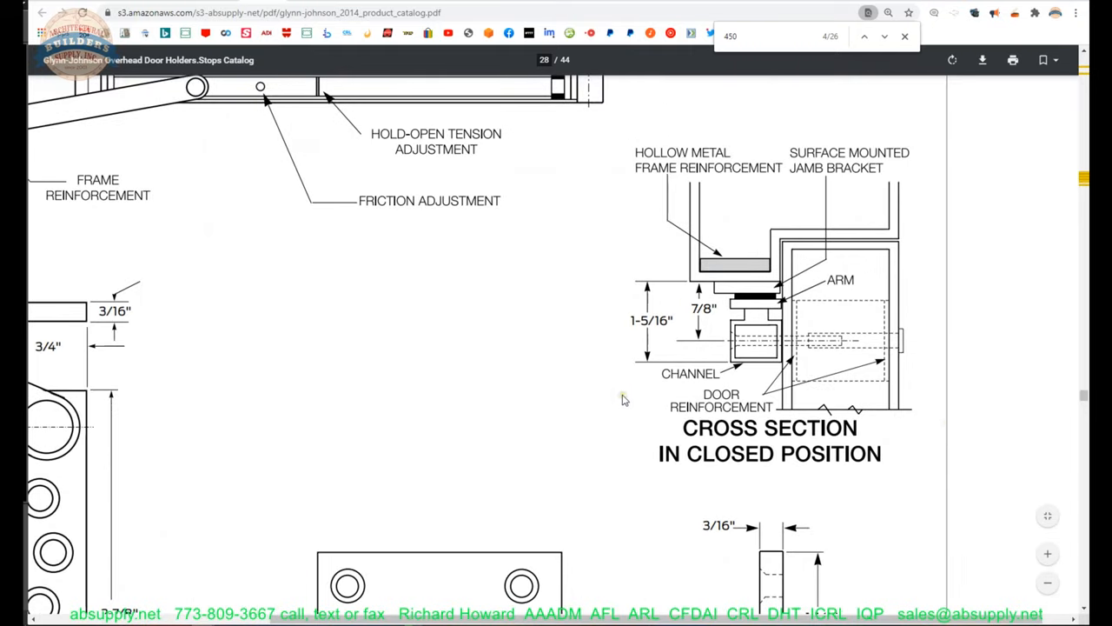
scroll(down, 3)
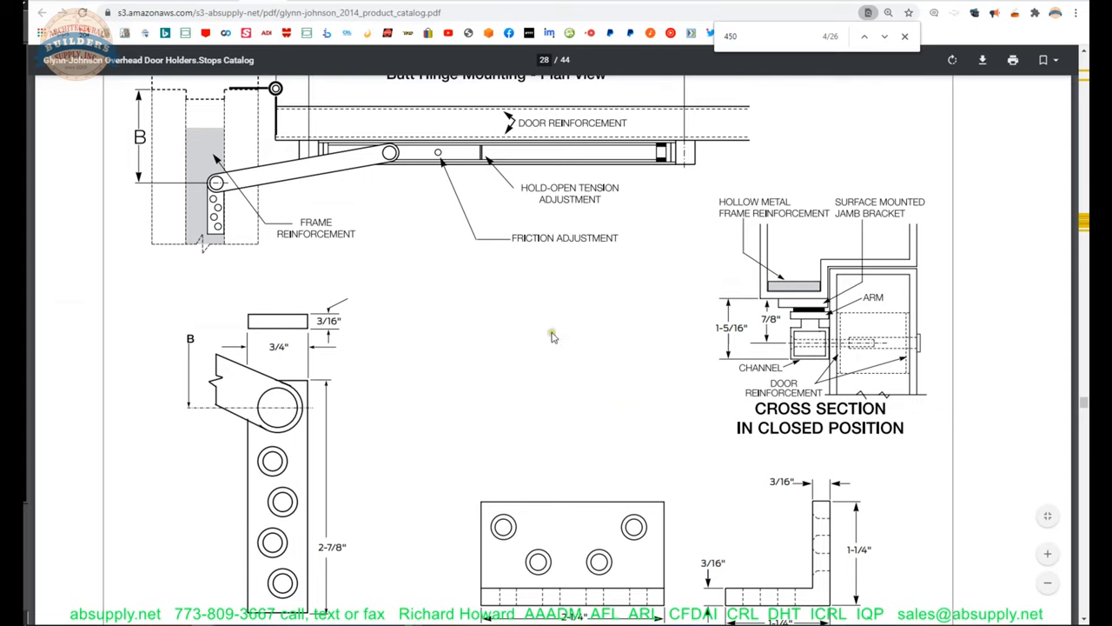
mouse_move(278, 62)
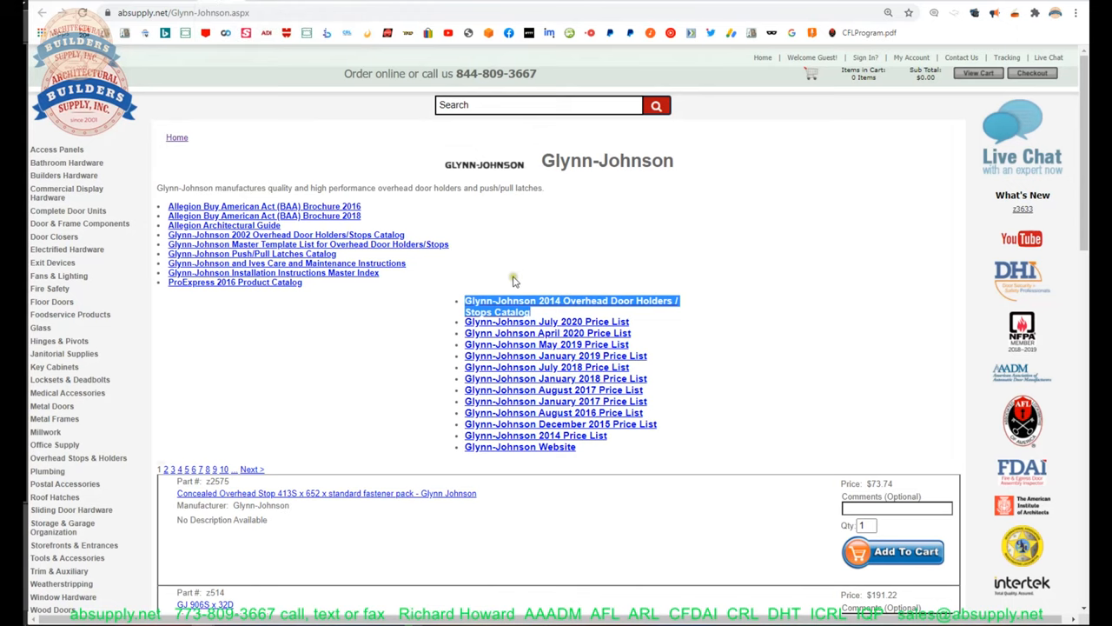
mouse_move(634, 324)
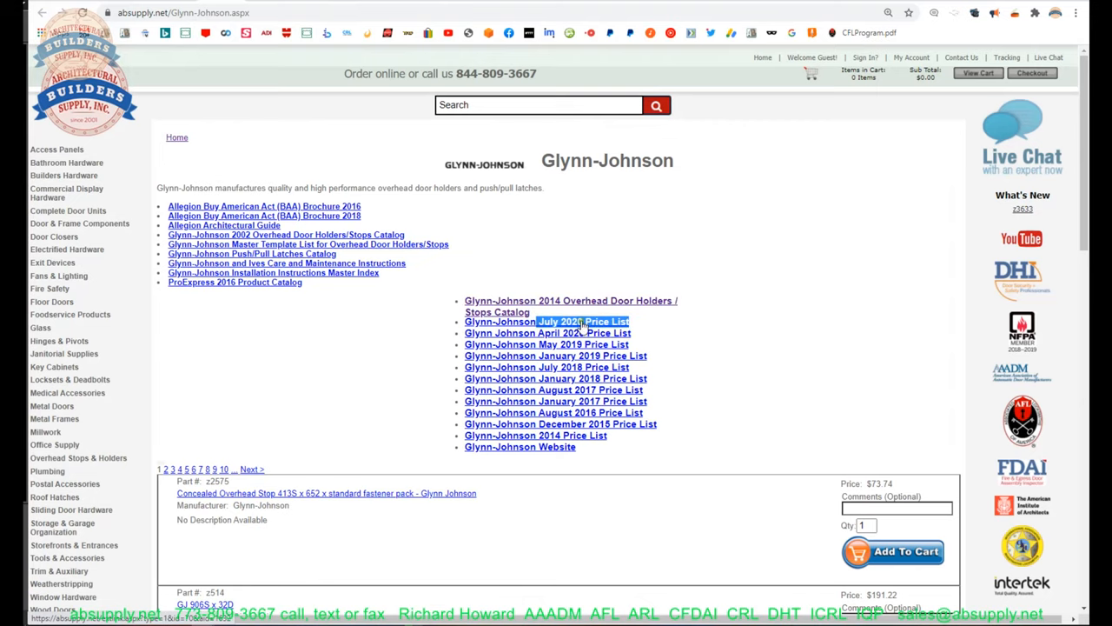
- Open the July 2020 Glynn-Johnson price list and find OHPART.10531 listed at $40.00
click(547, 322)
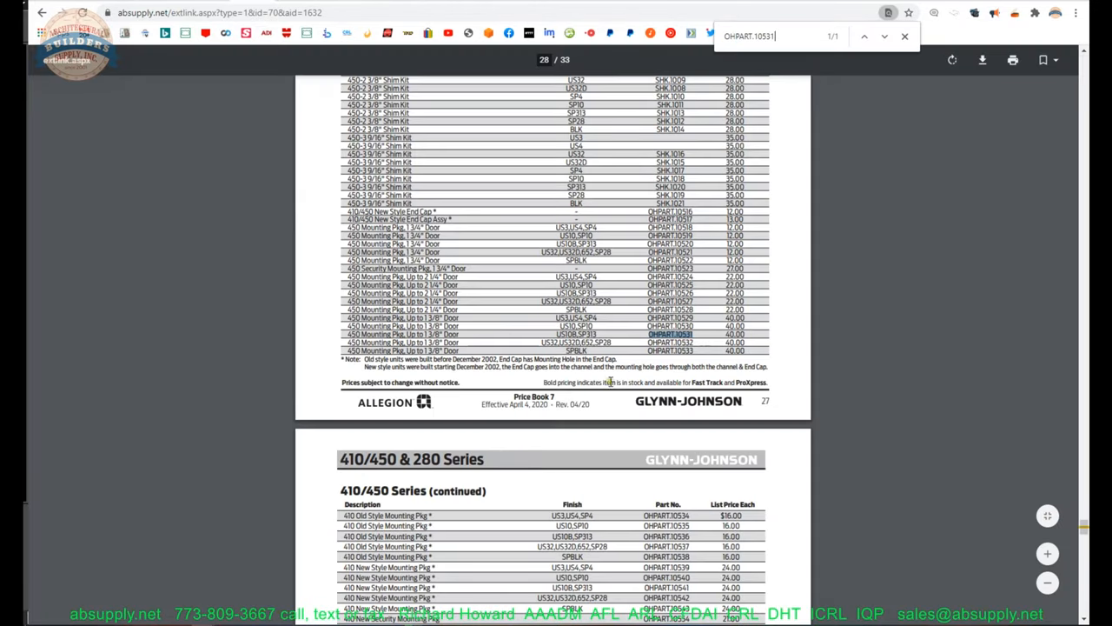
mouse_move(469, 338)
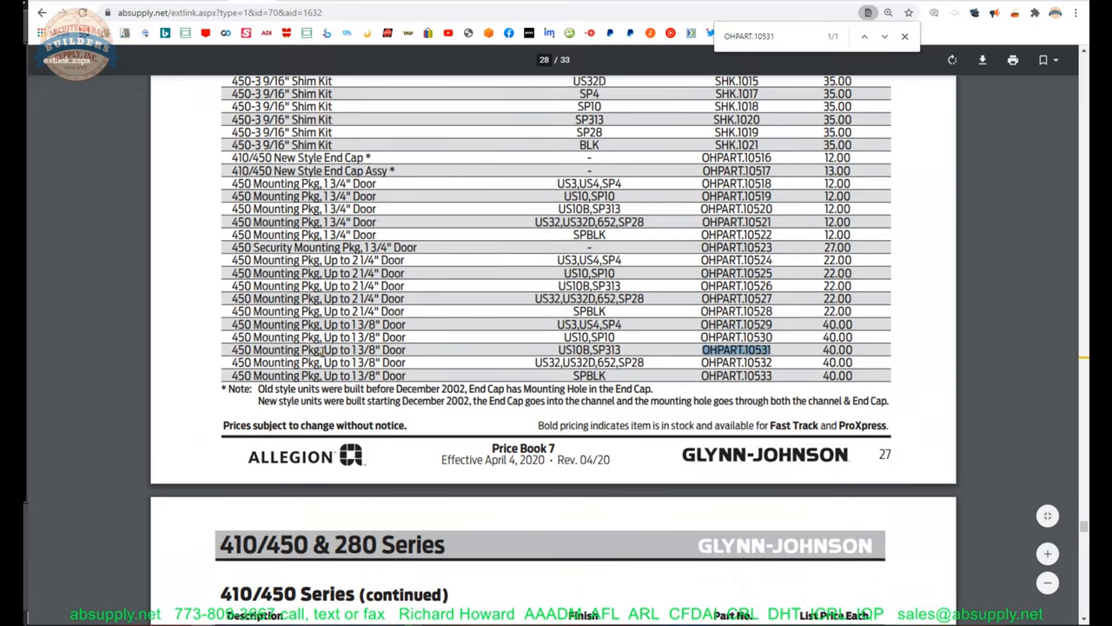
mouse_move(324, 351)
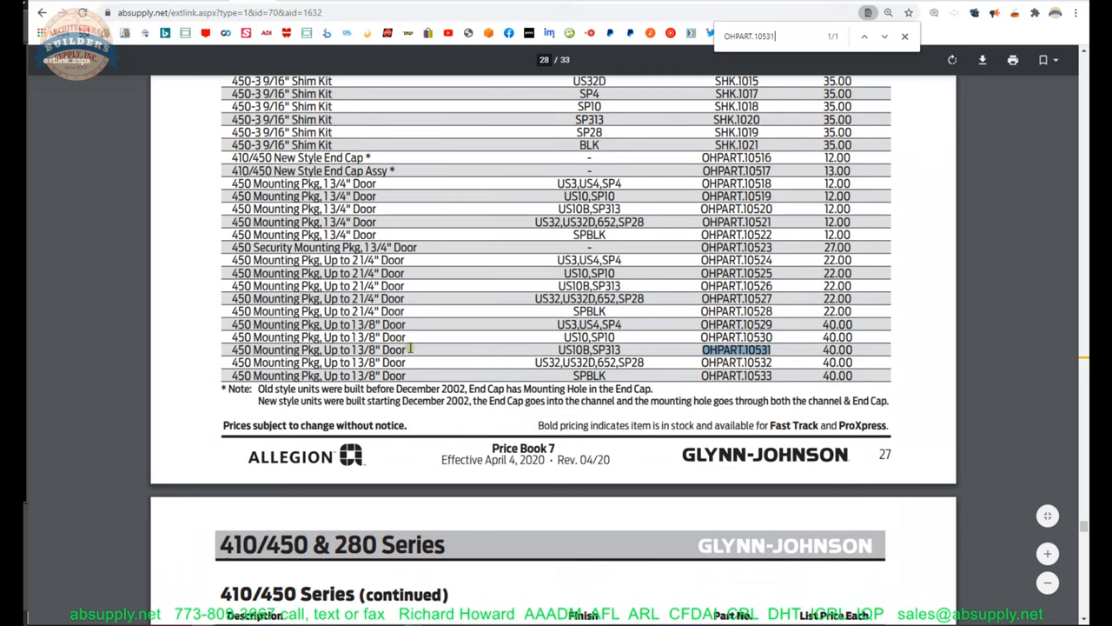
scroll(down, 3)
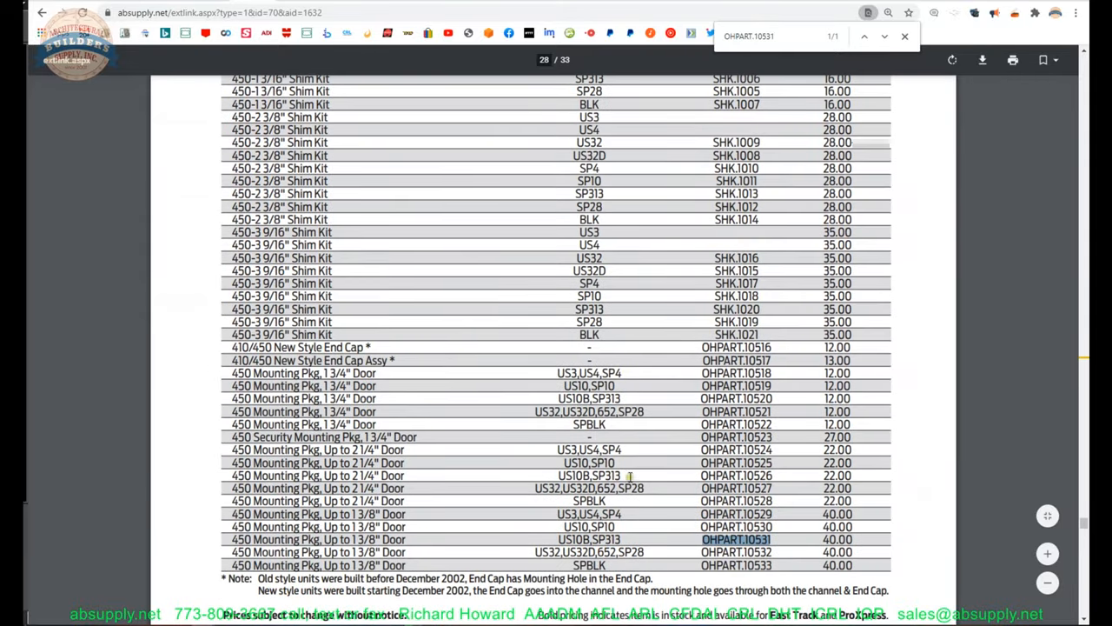
mouse_move(608, 509)
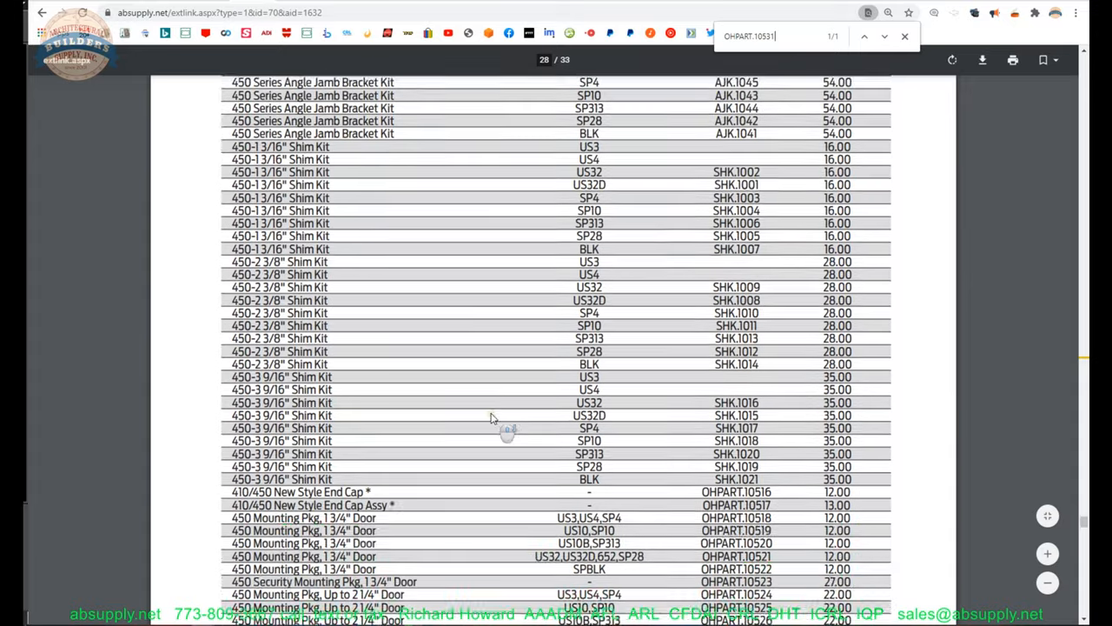
scroll(down, 3)
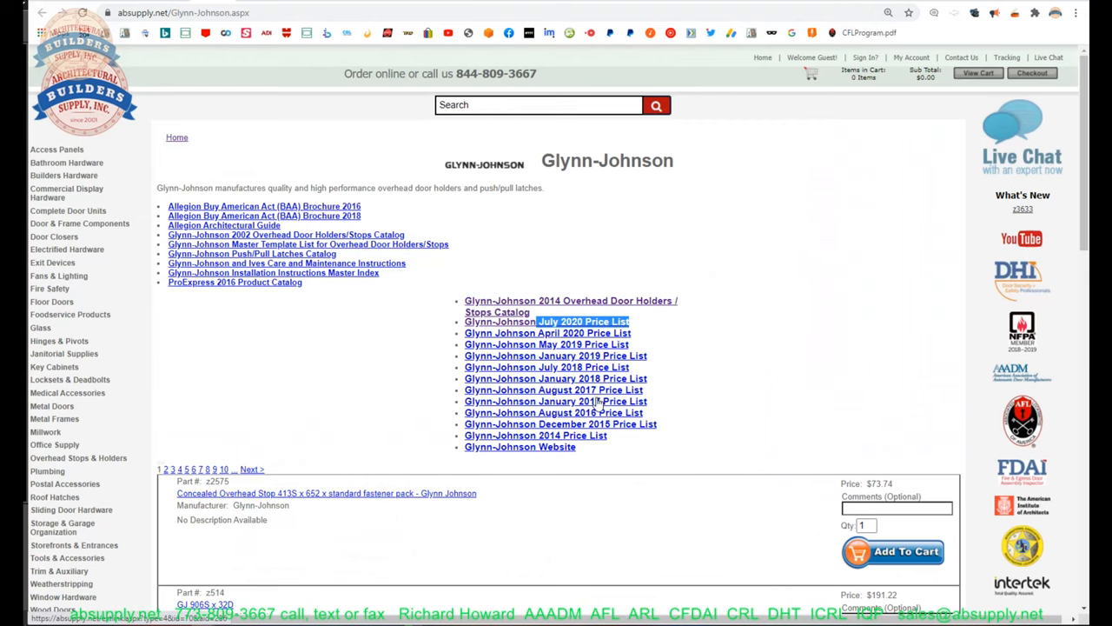
mouse_move(338, 362)
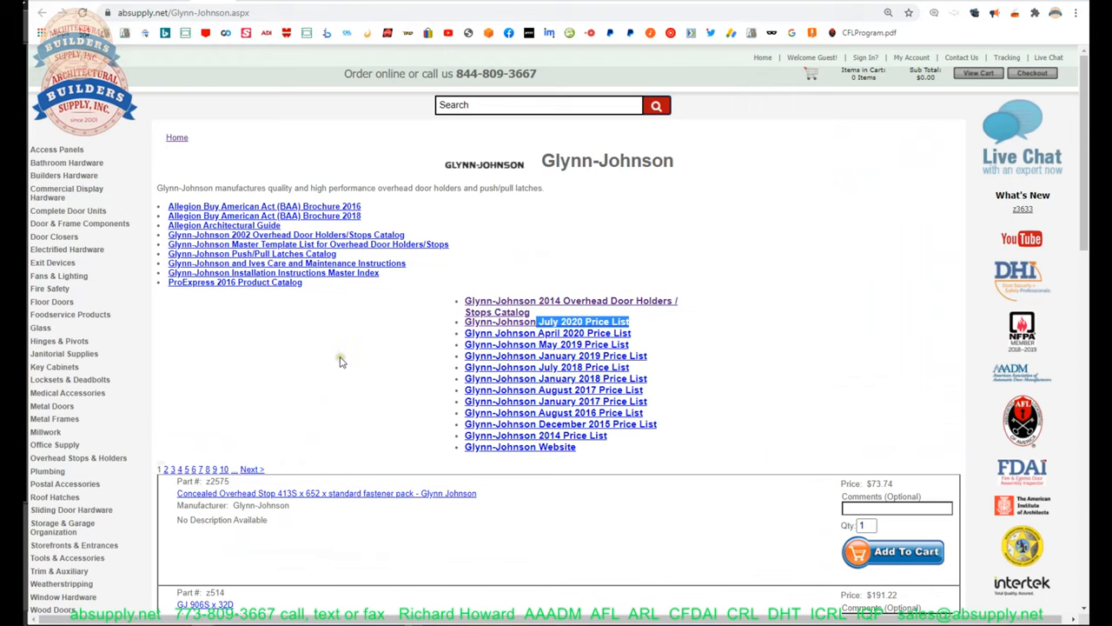
- Open the Glynn-Johnson installation instructions master index and search it for 450
click(571, 306)
text(inst)
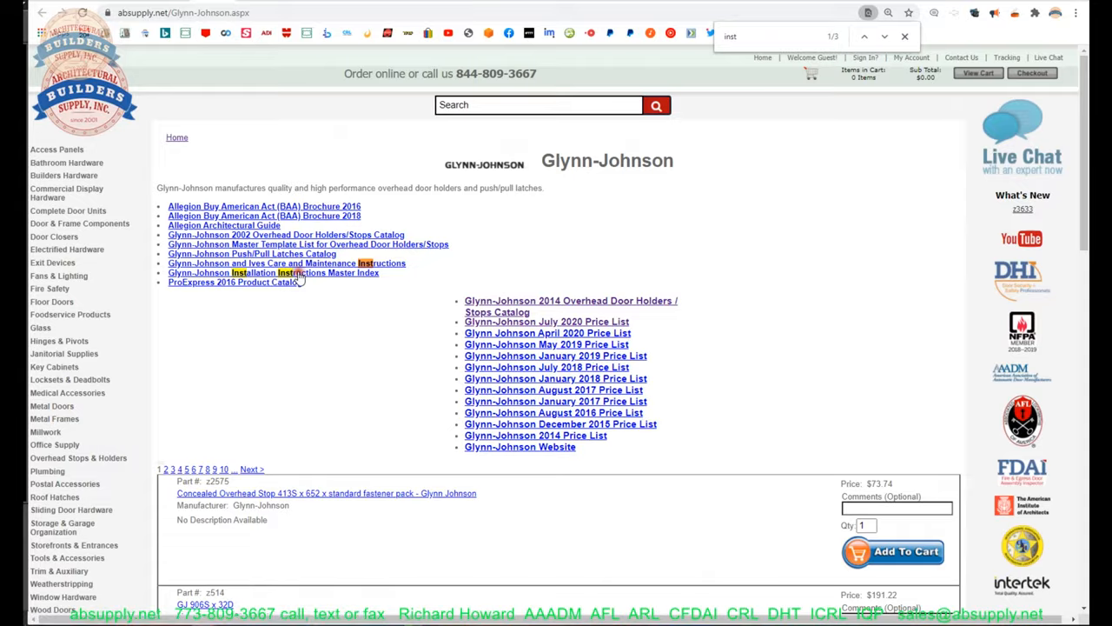
click(273, 272)
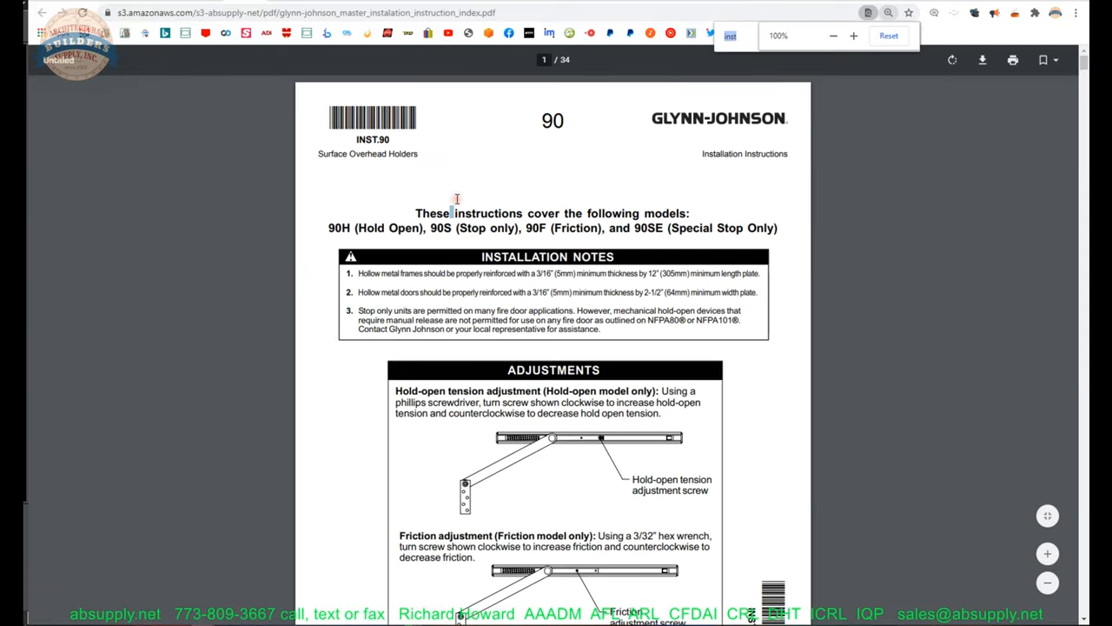
text(450)
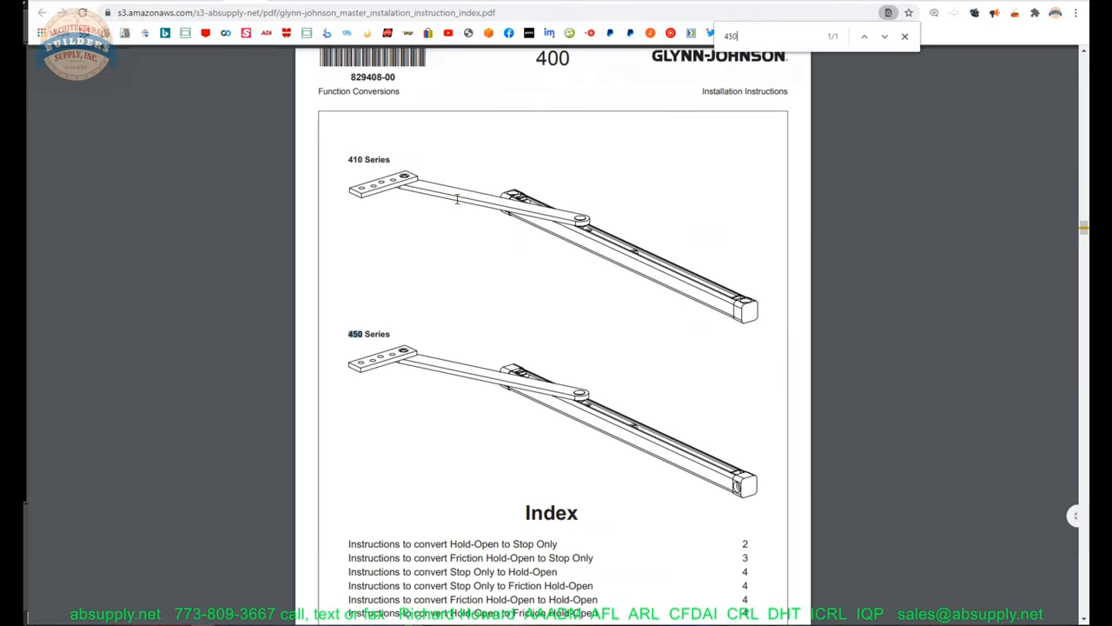
scroll(down, 3)
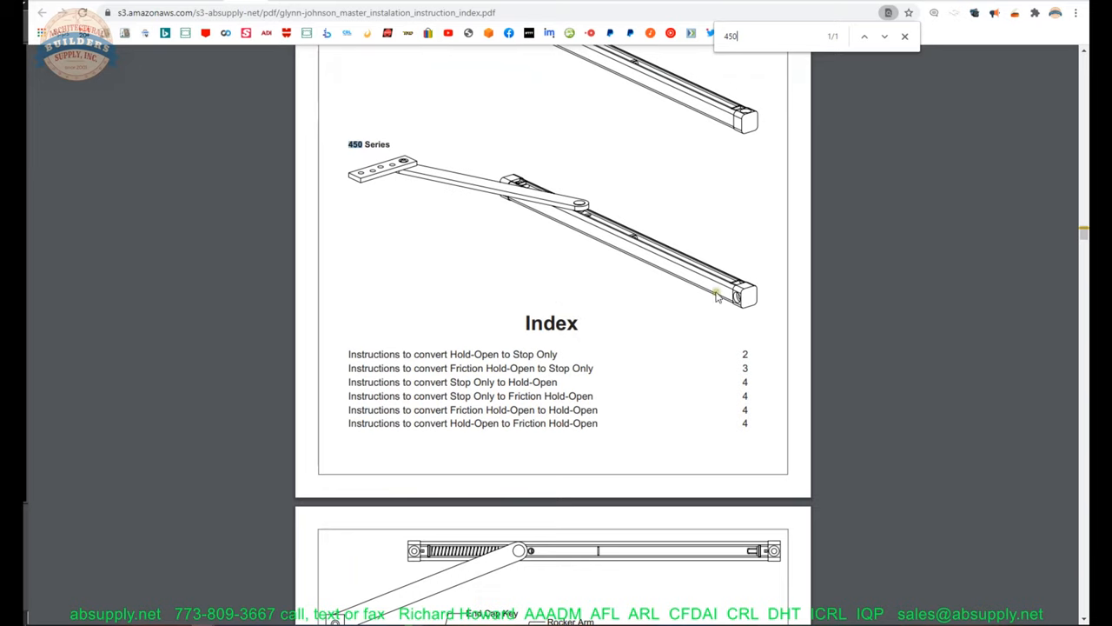
scroll(down, 3)
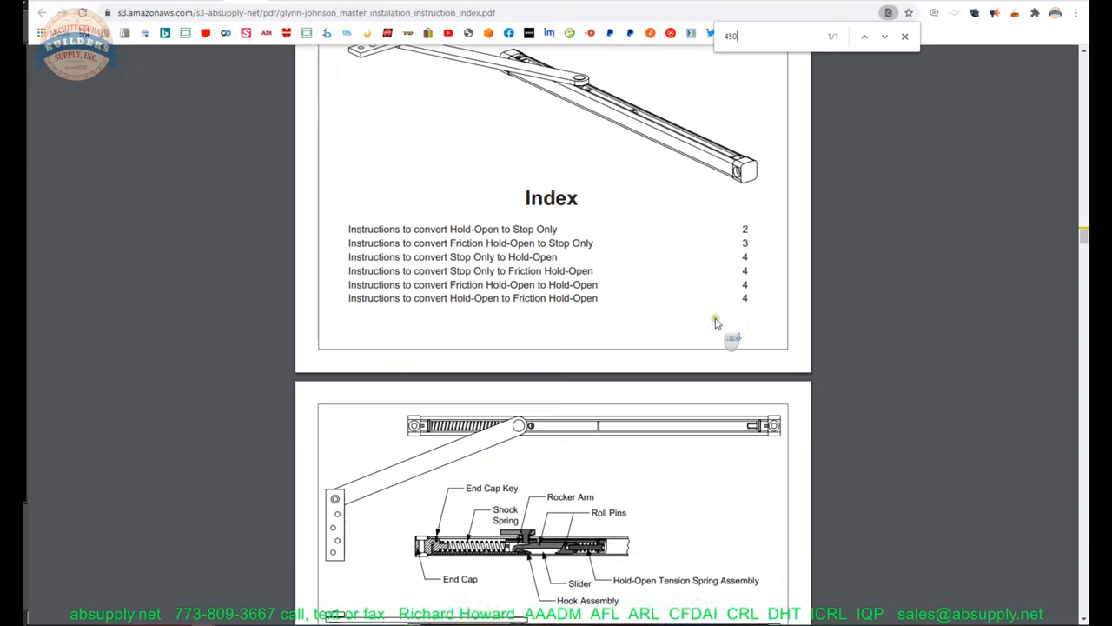
scroll(down, 3)
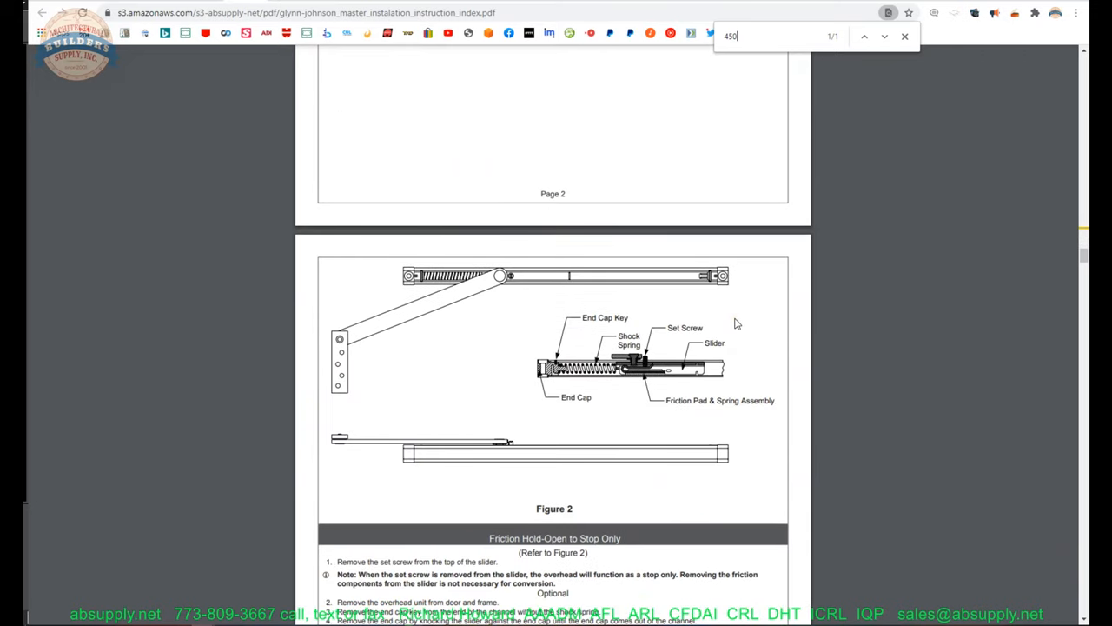
- Scroll through the 450 Series conversion instructions in the index
scroll(down, 3)
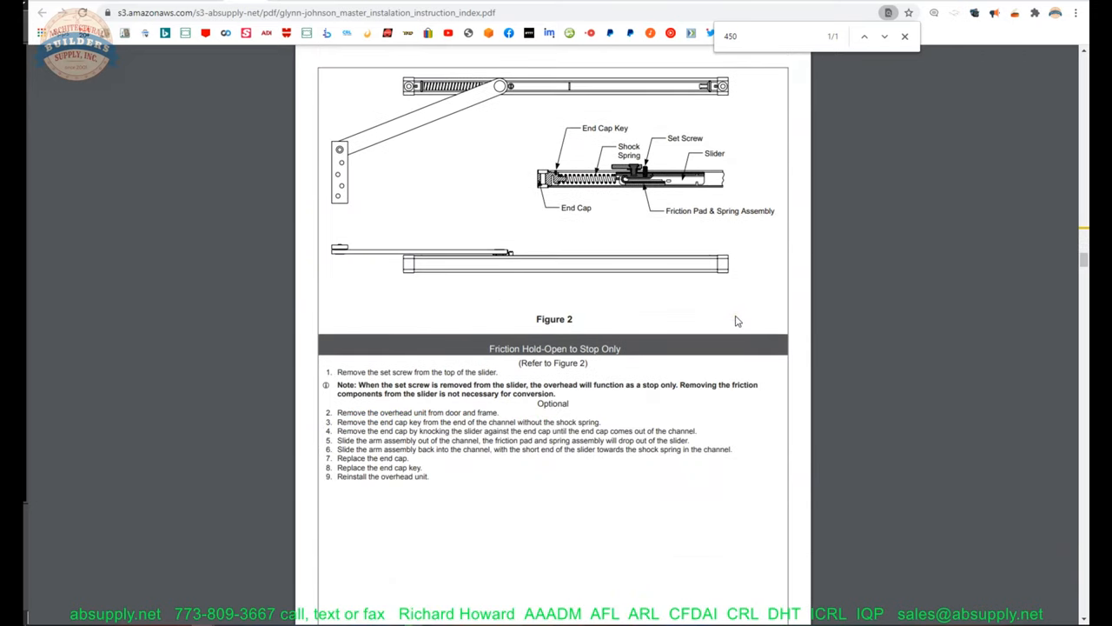
scroll(down, 3)
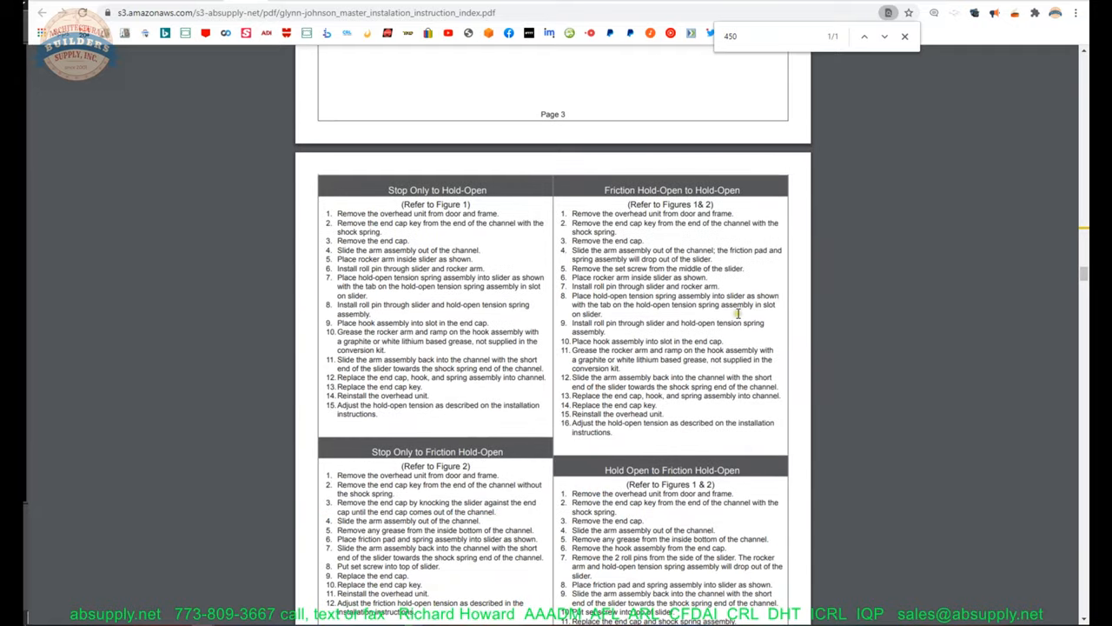
scroll(down, 3)
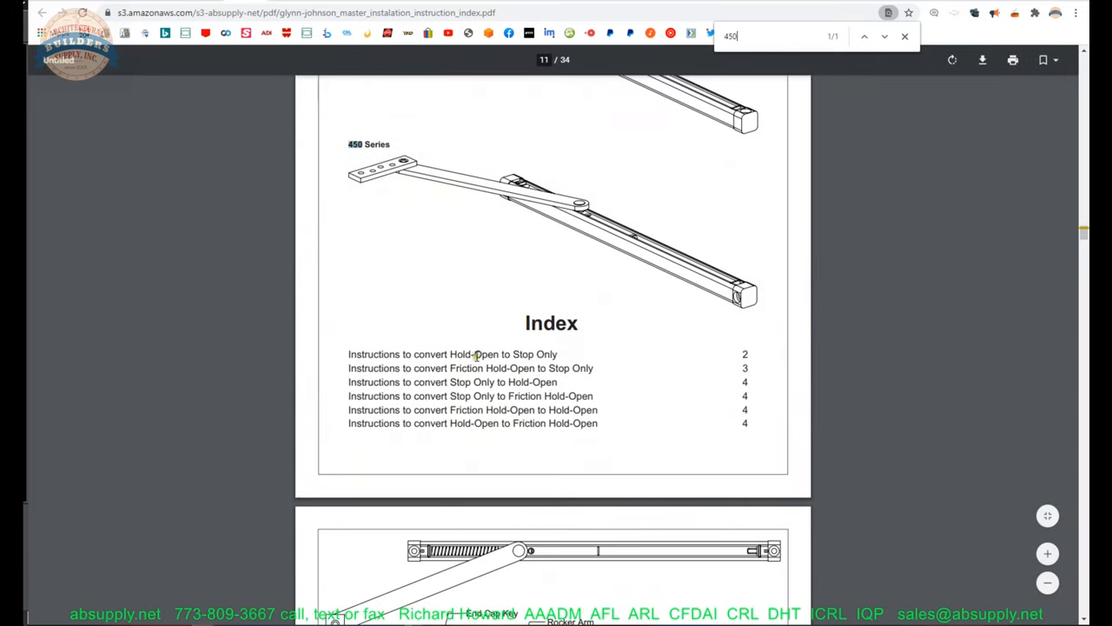
scroll(down, 3)
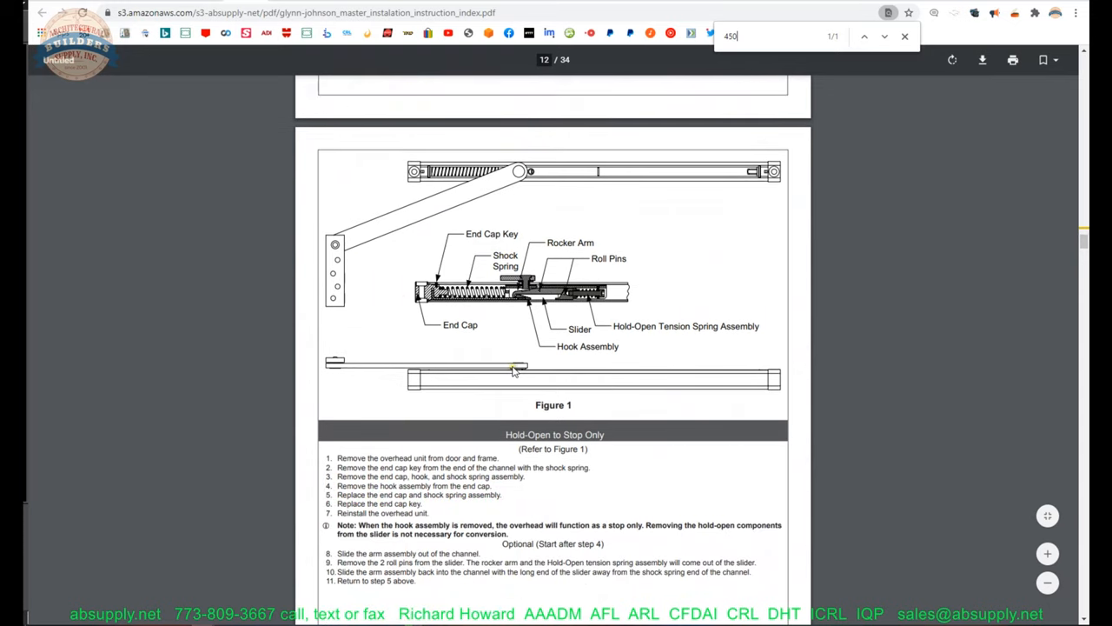
scroll(down, 3)
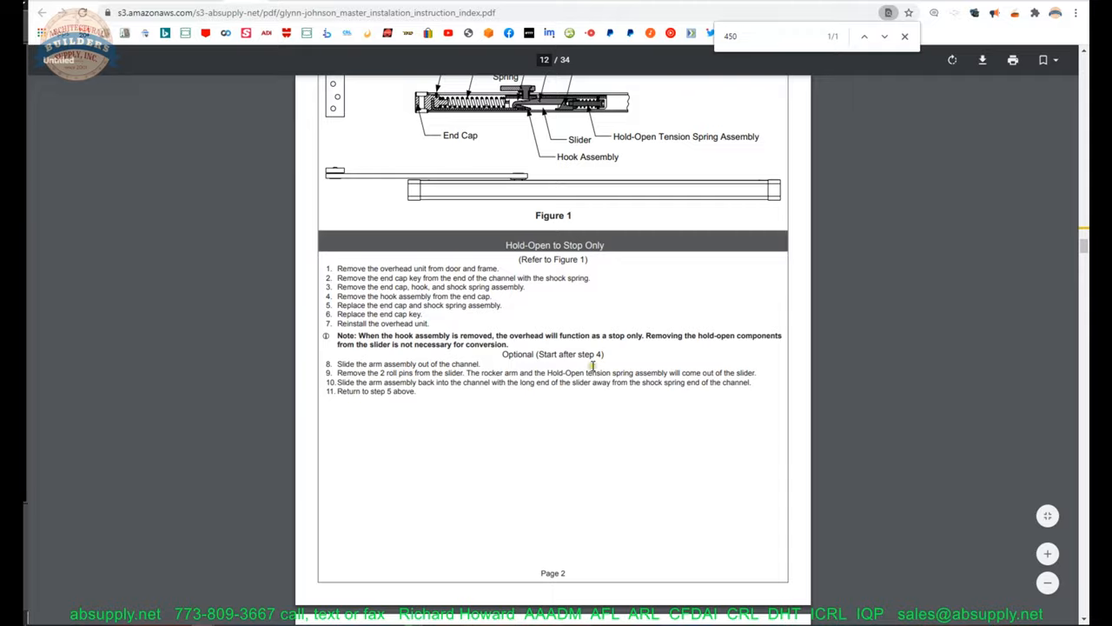
scroll(down, 3)
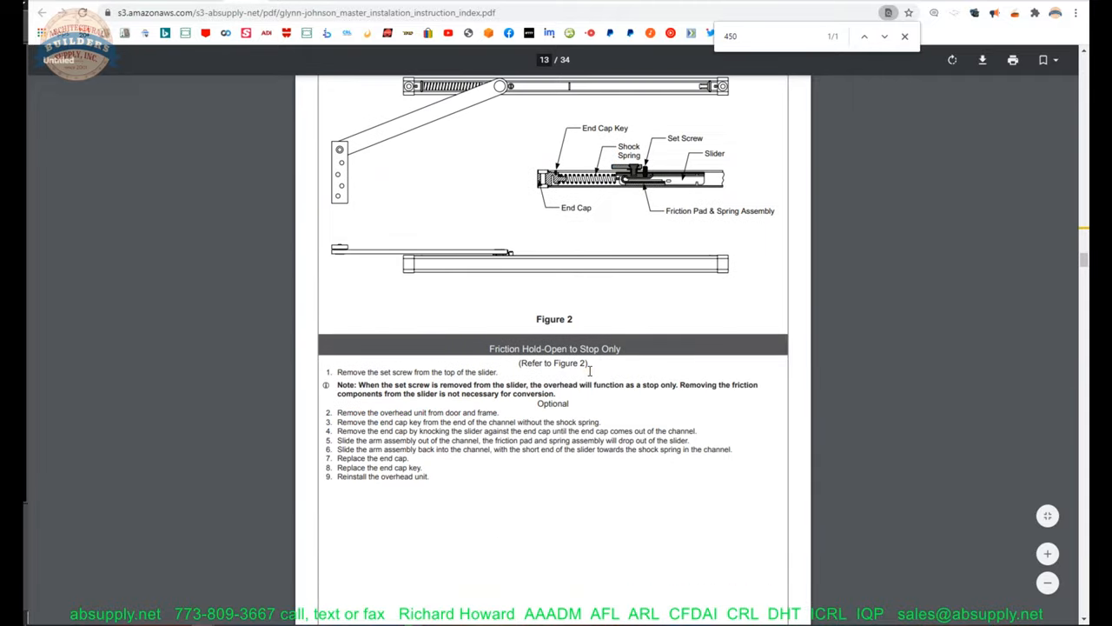
mouse_move(372, 441)
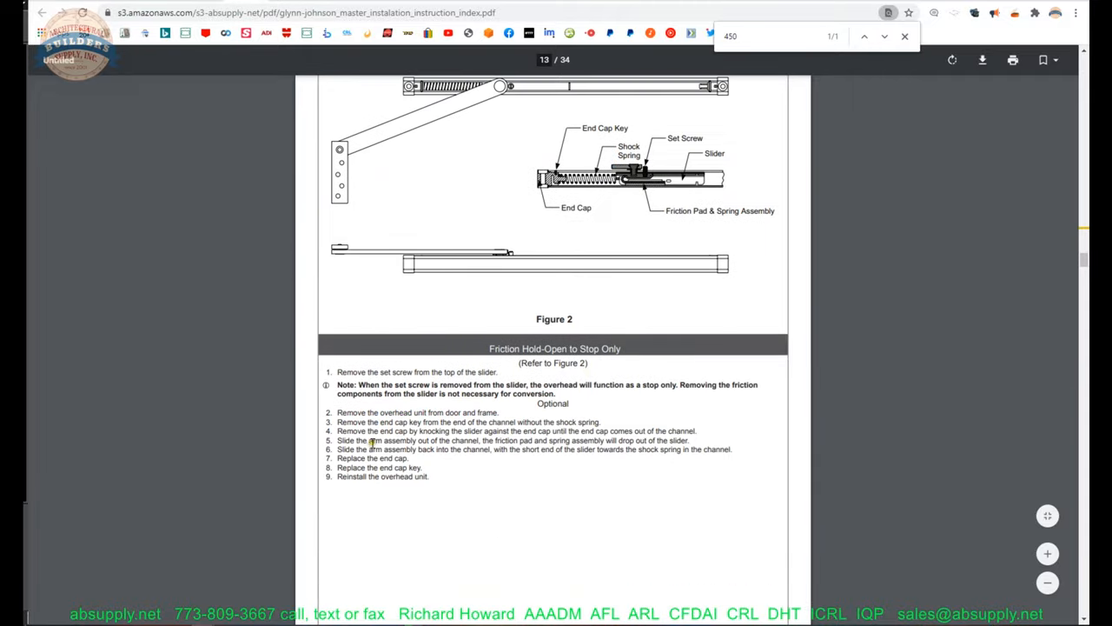
scroll(down, 3)
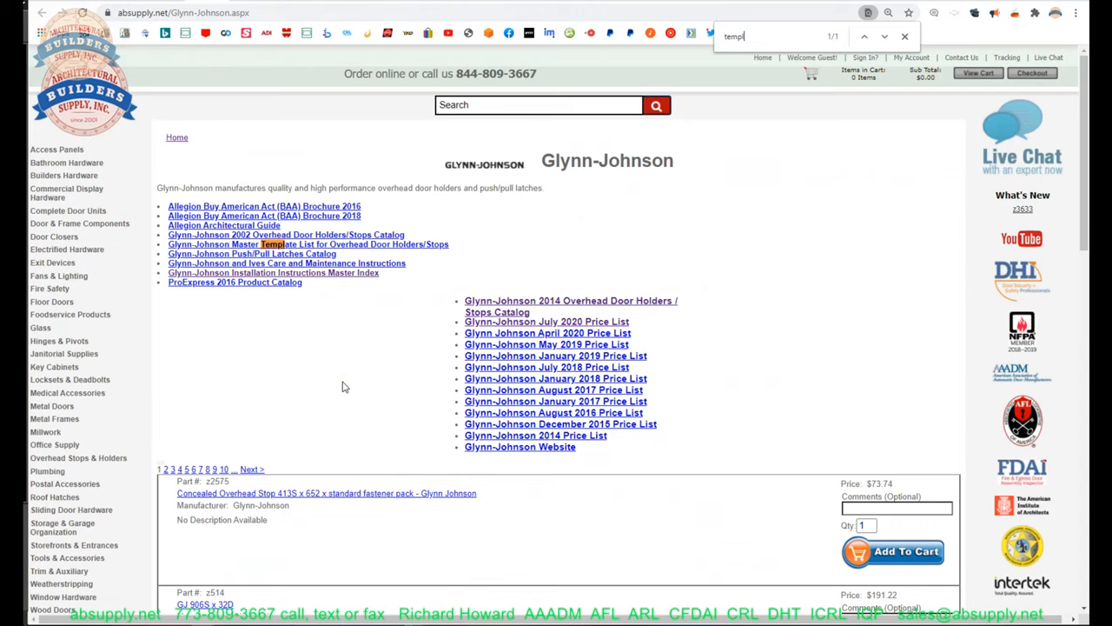
- Open the Master Template List PDF and scroll to the 450 Series Screw Details table
click(308, 244)
text(450)
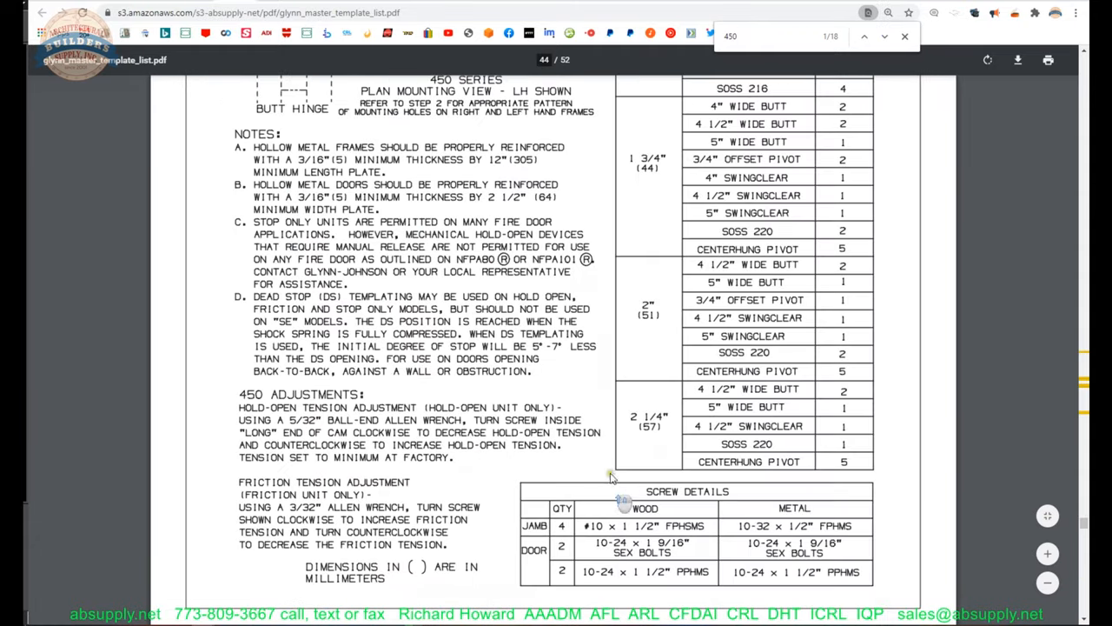
scroll(down, 3)
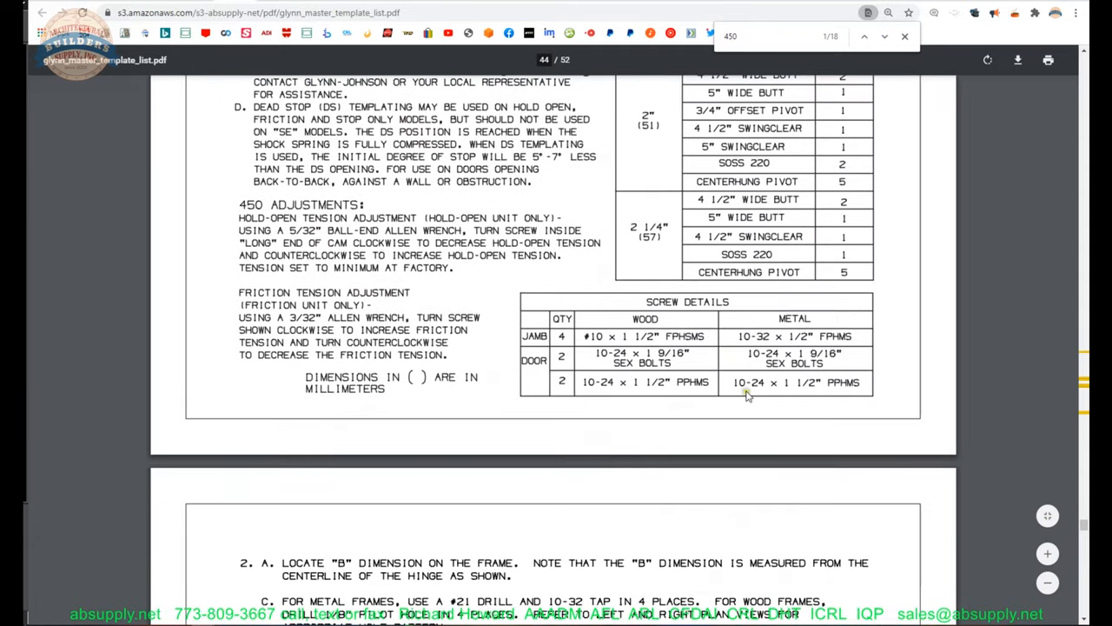
scroll(down, 3)
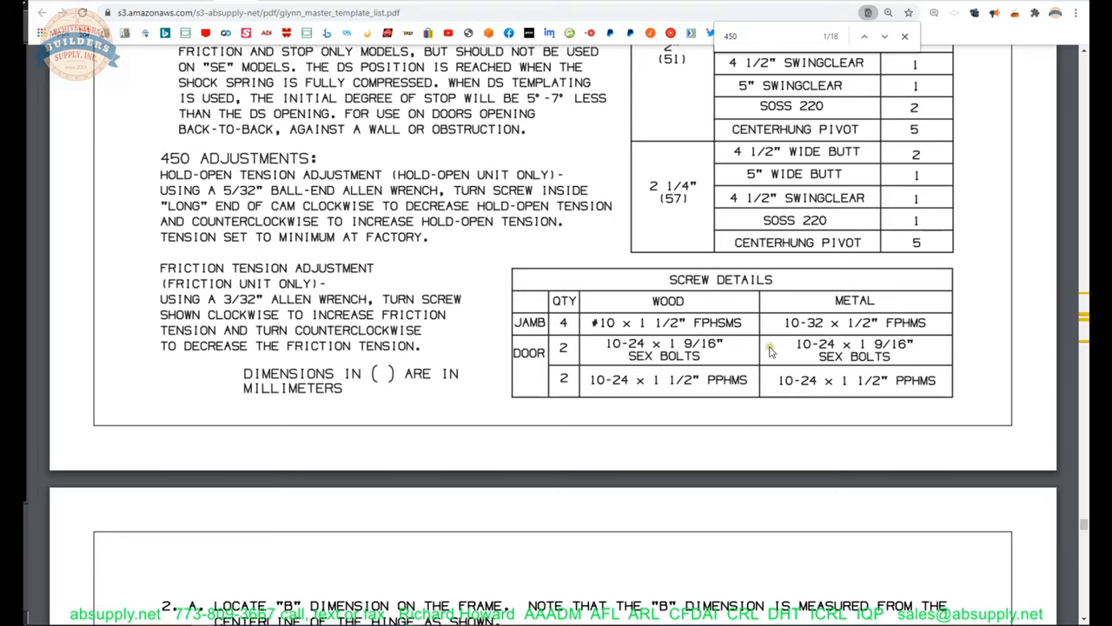
mouse_move(586, 345)
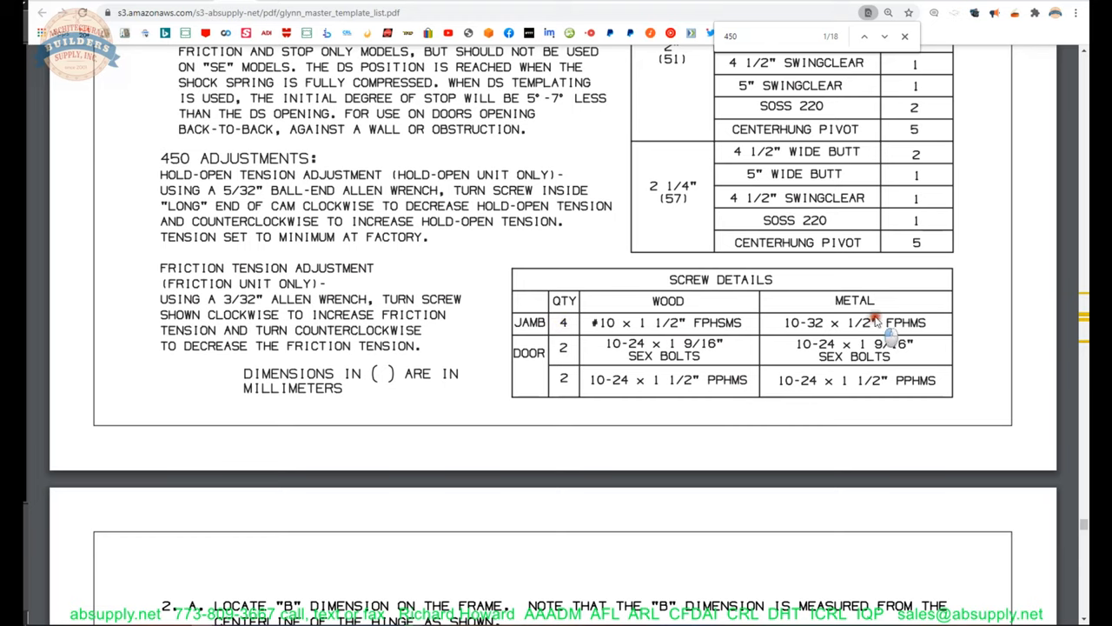
mouse_move(597, 343)
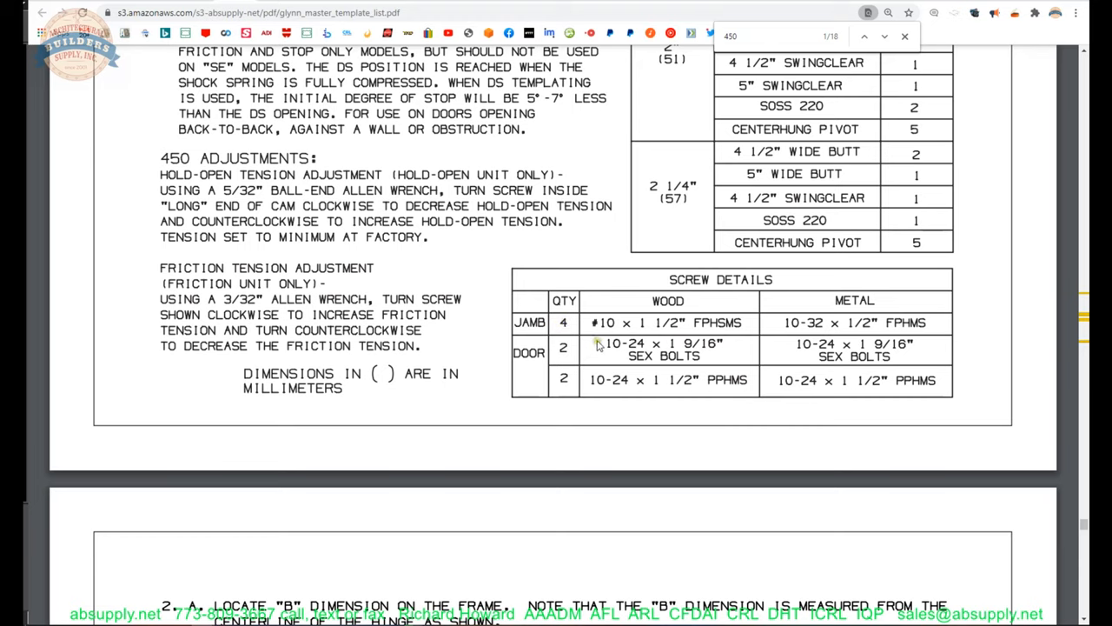
mouse_move(669, 372)
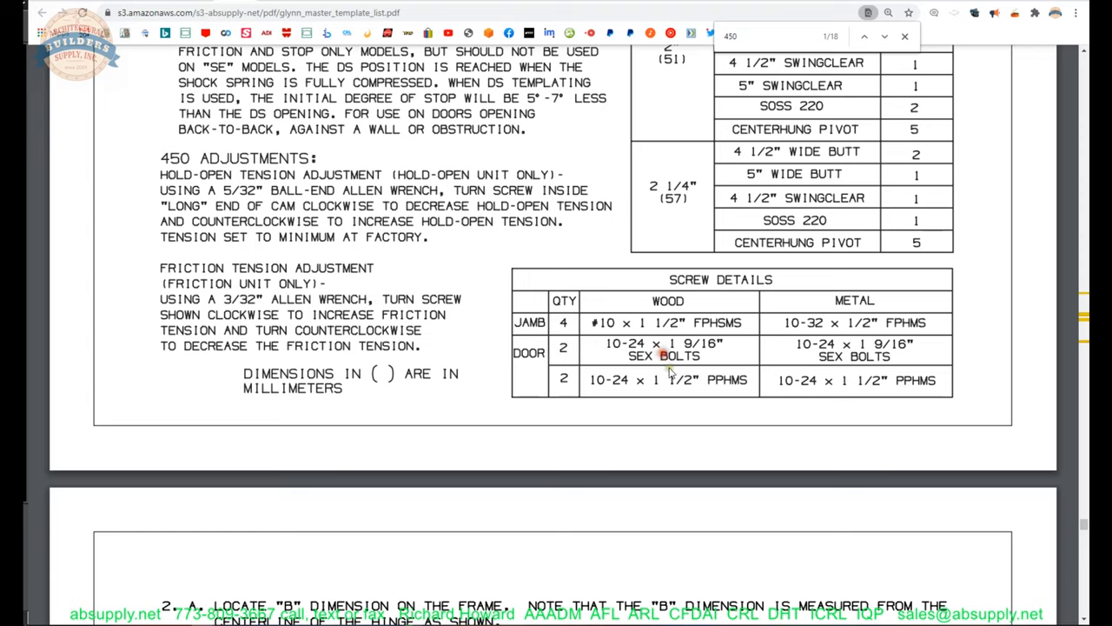
mouse_move(731, 389)
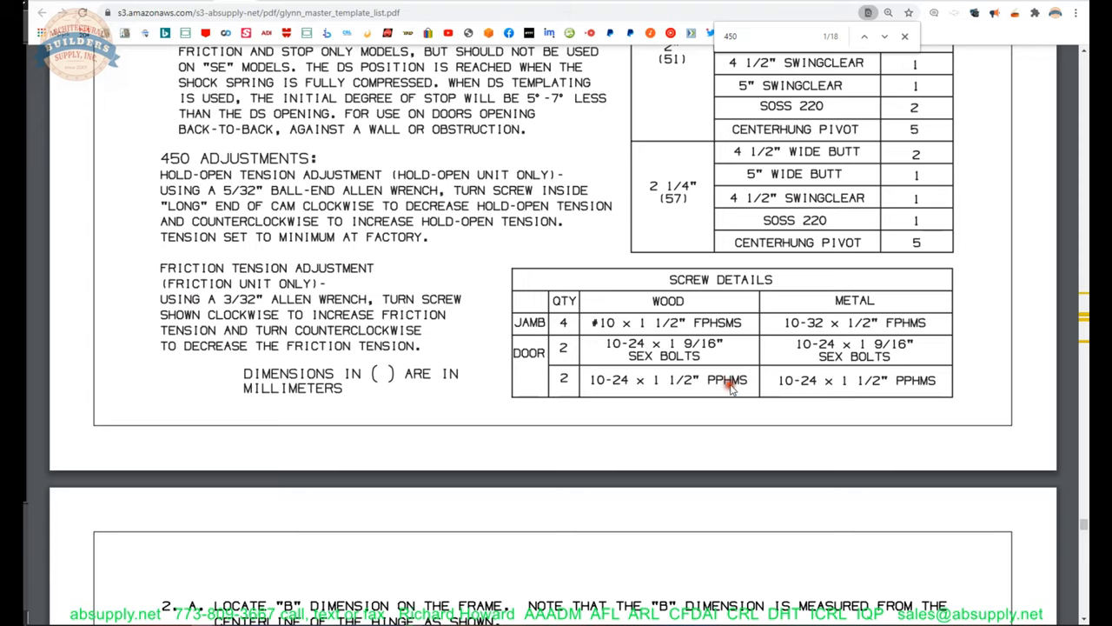
mouse_move(730, 389)
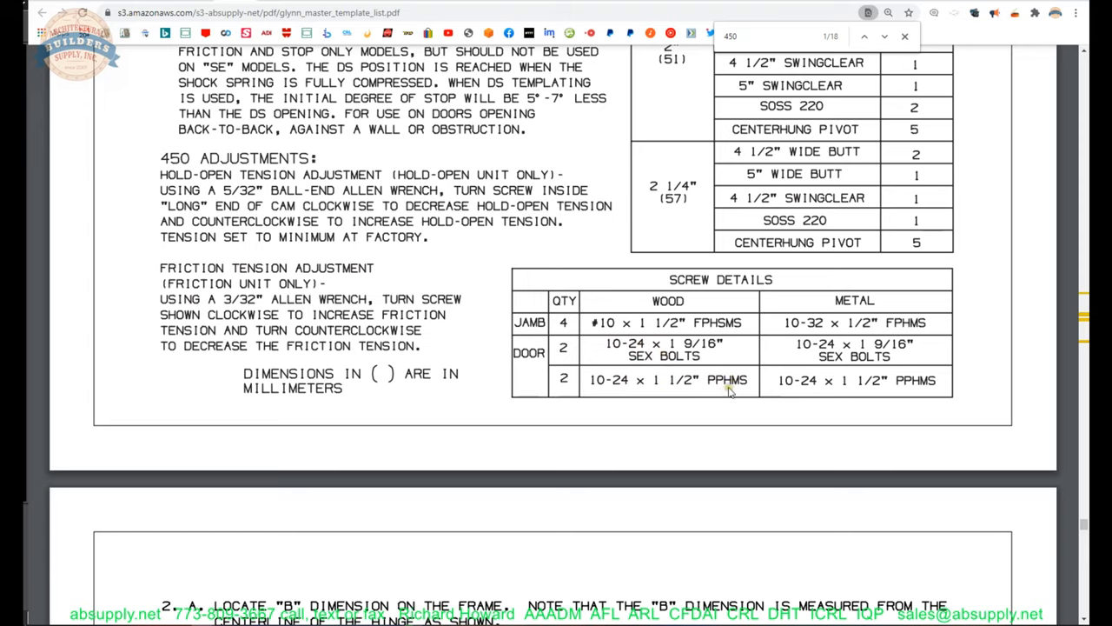
mouse_move(664, 389)
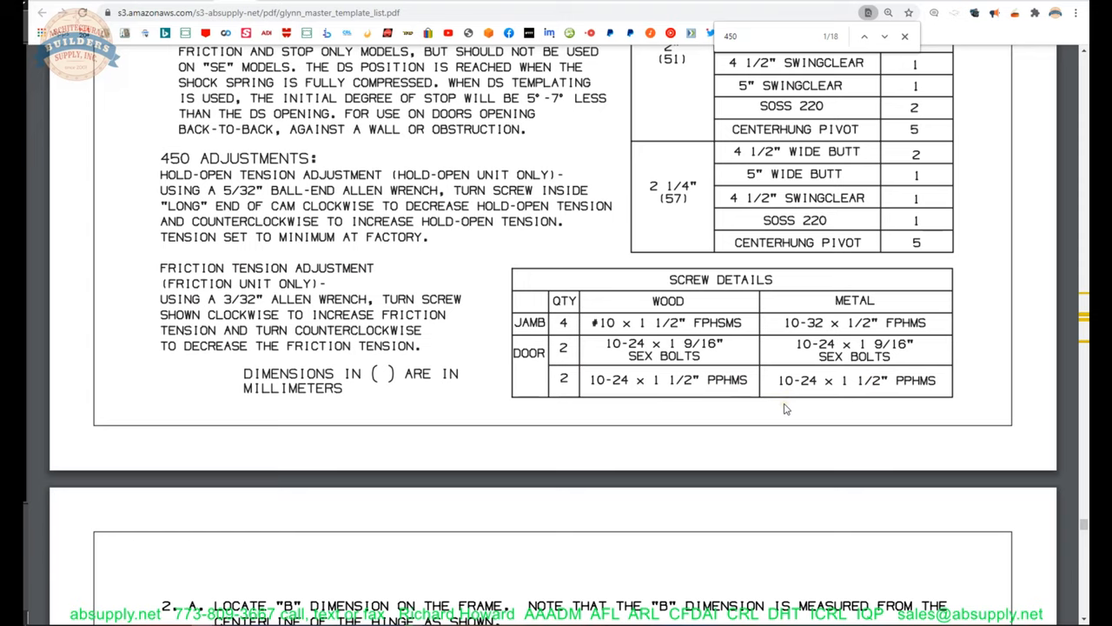
mouse_move(787, 404)
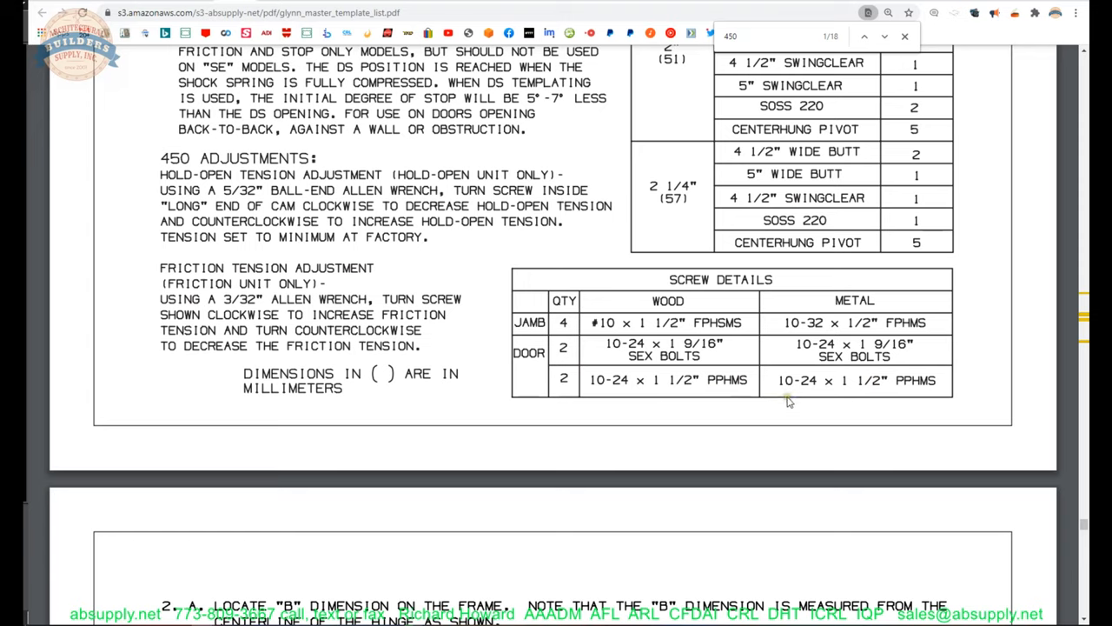
mouse_move(838, 388)
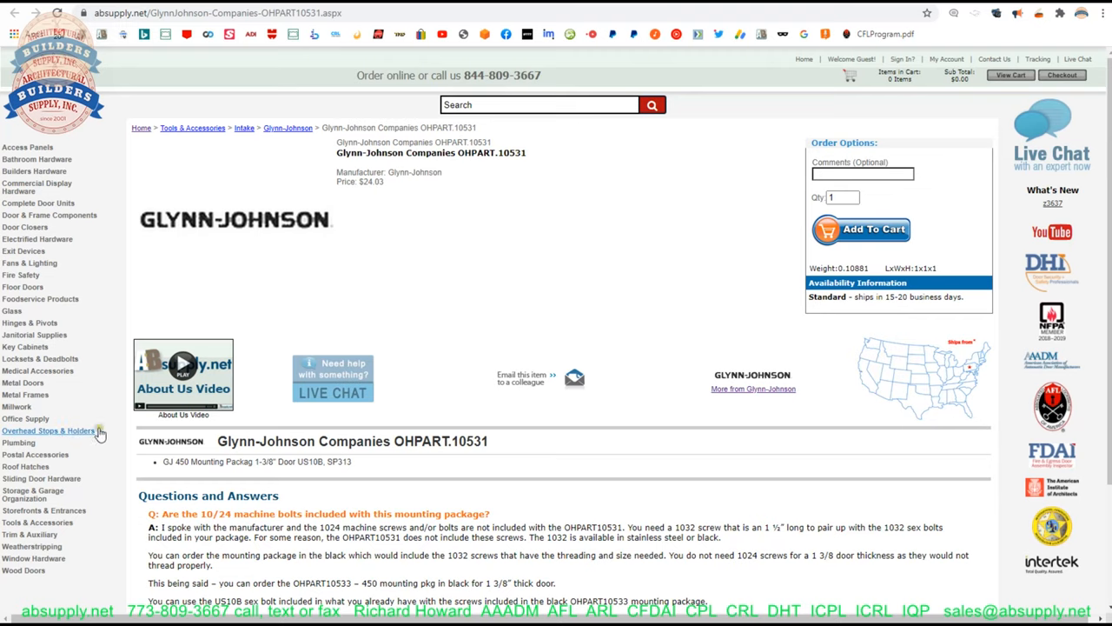
- Follow 'More from Glynn-Johnson' and scroll to the catalog, template list and price list links
scroll(down, 3)
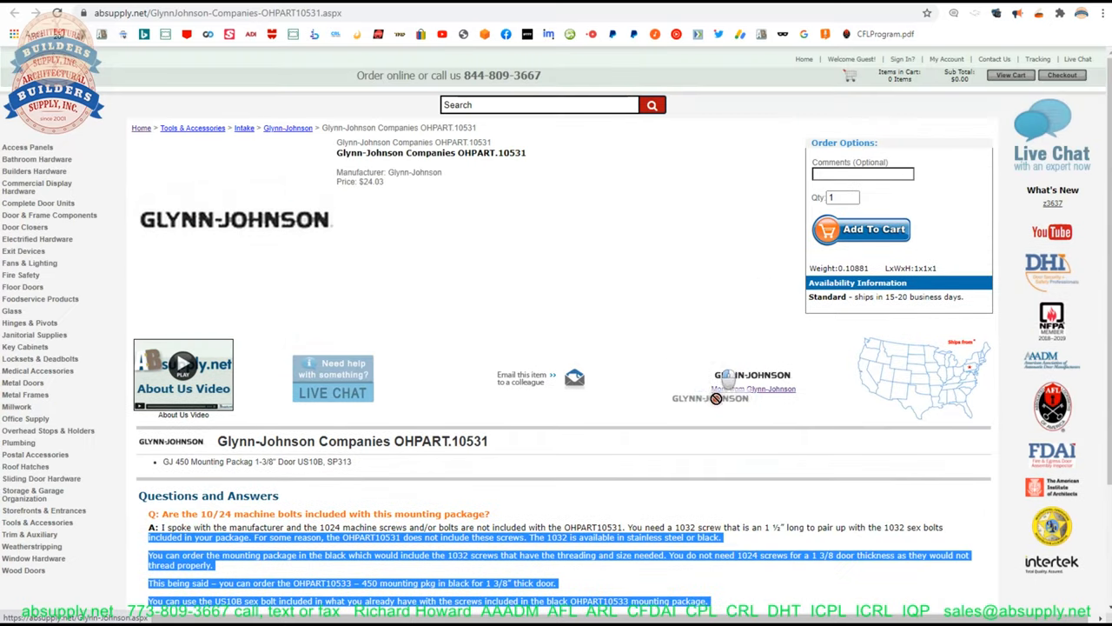
click(288, 128)
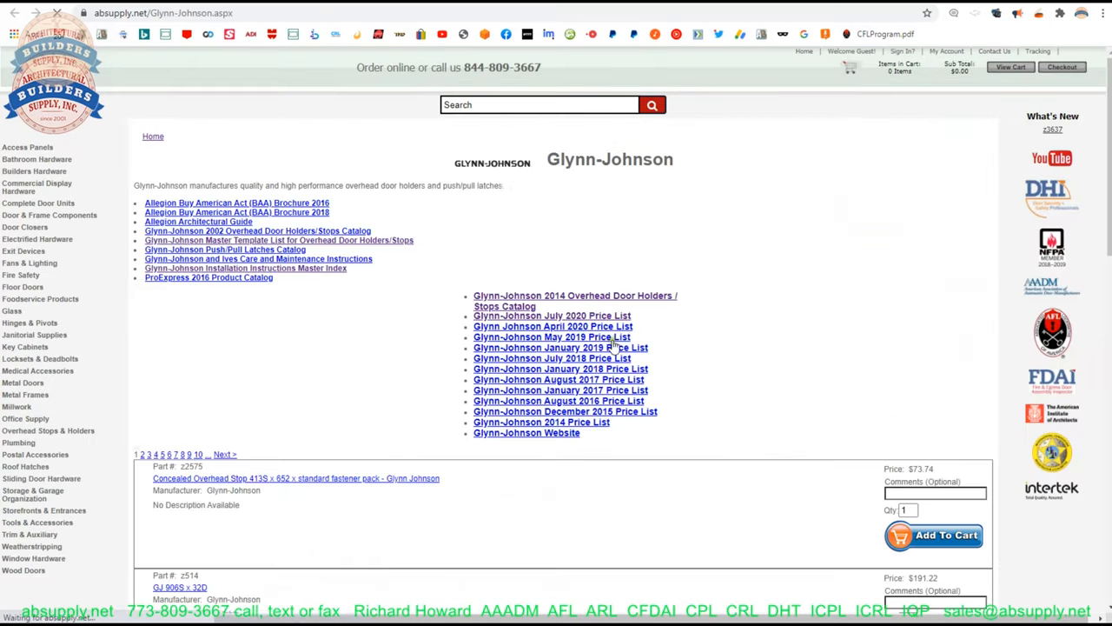
scroll(down, 3)
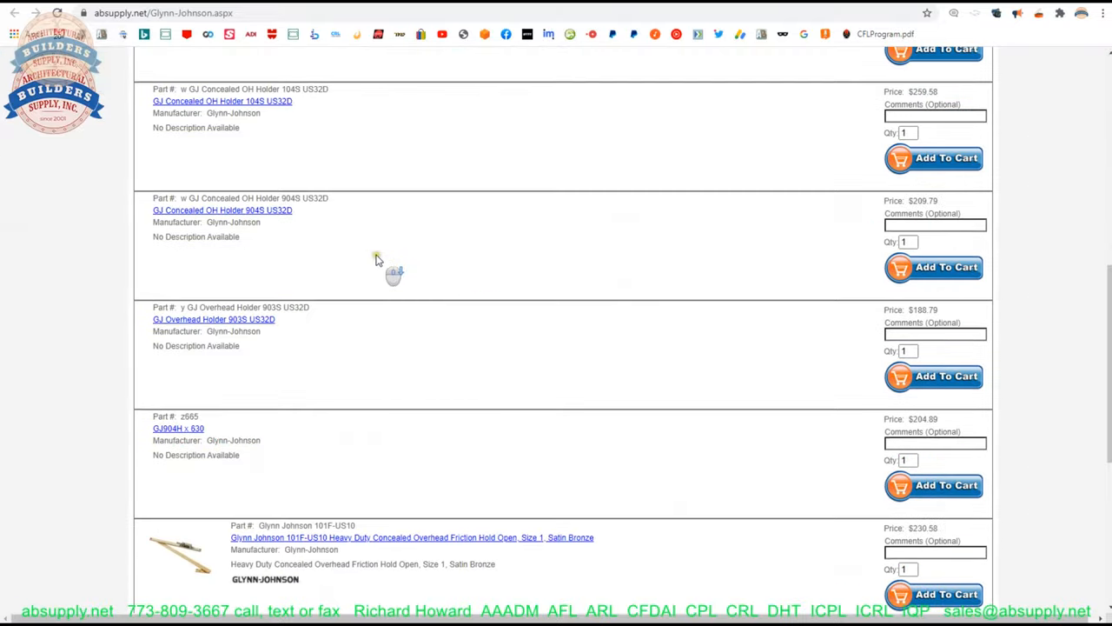
scroll(down, 3)
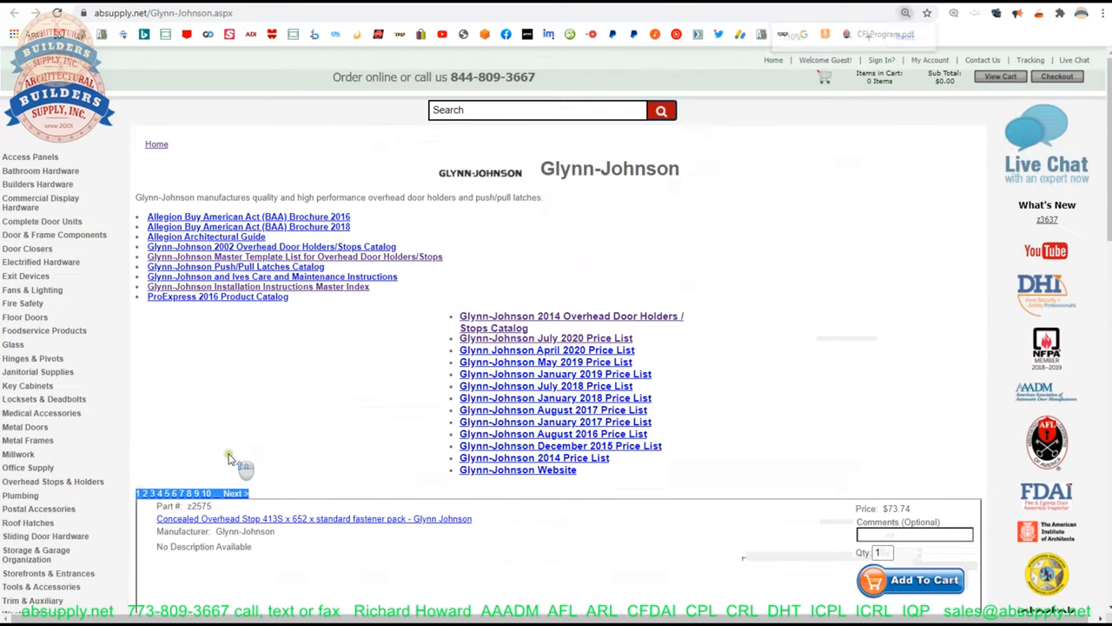
scroll(down, 3)
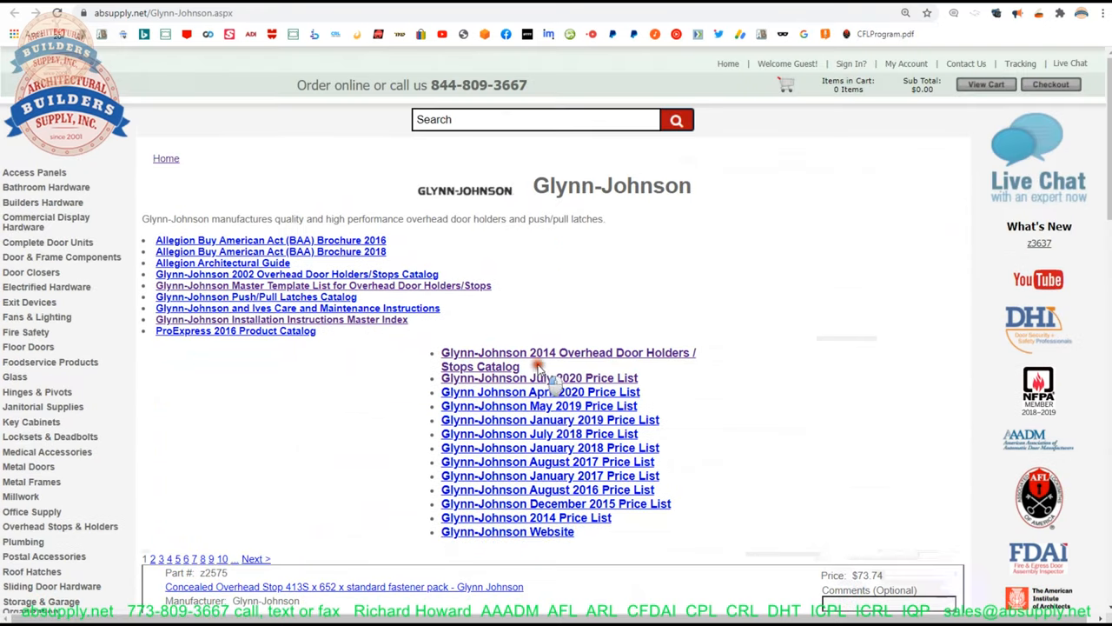
double_click(567, 359)
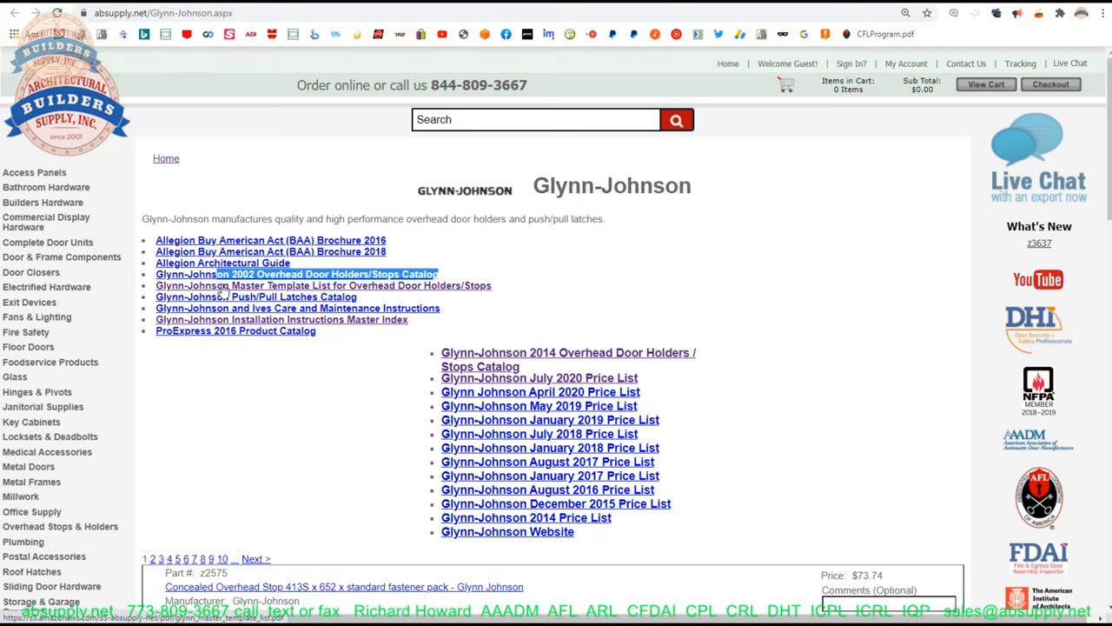
mouse_move(484, 267)
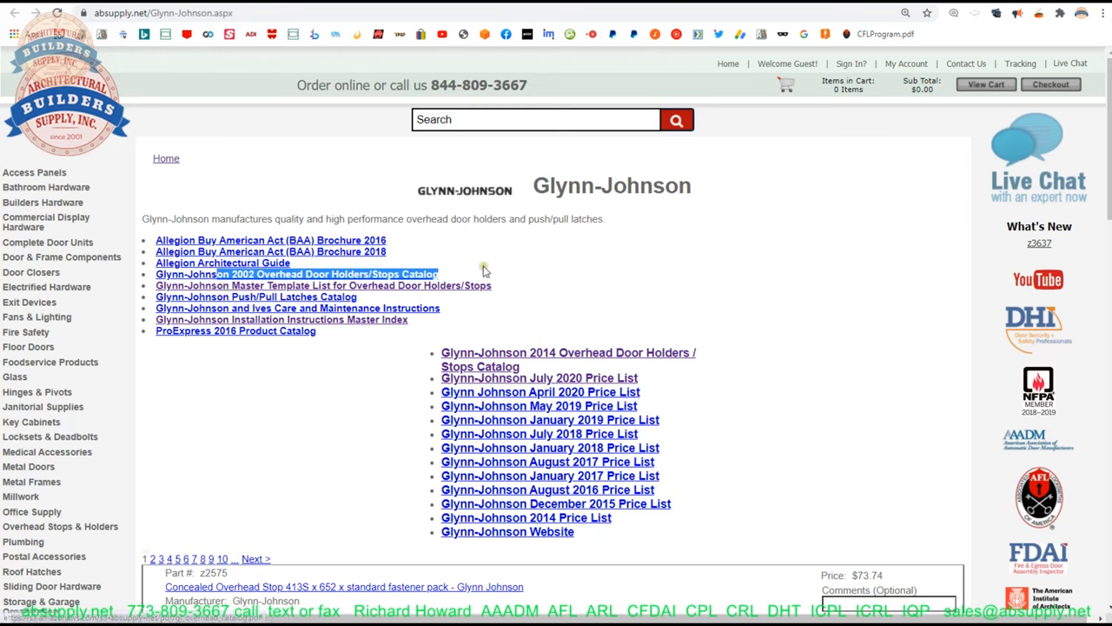
mouse_move(588, 293)
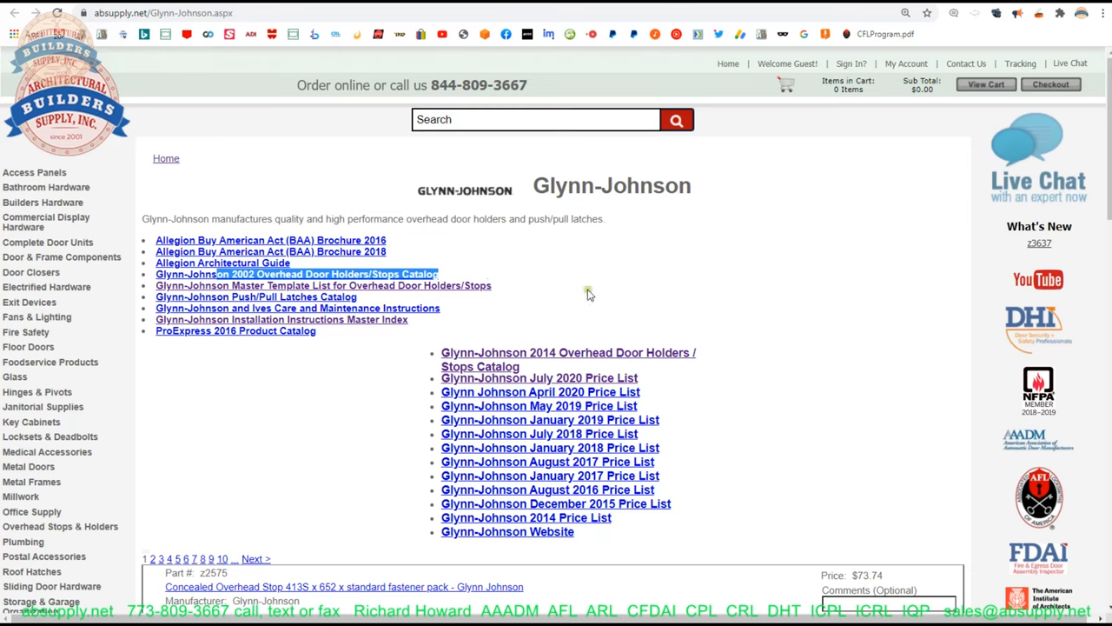
mouse_move(257, 296)
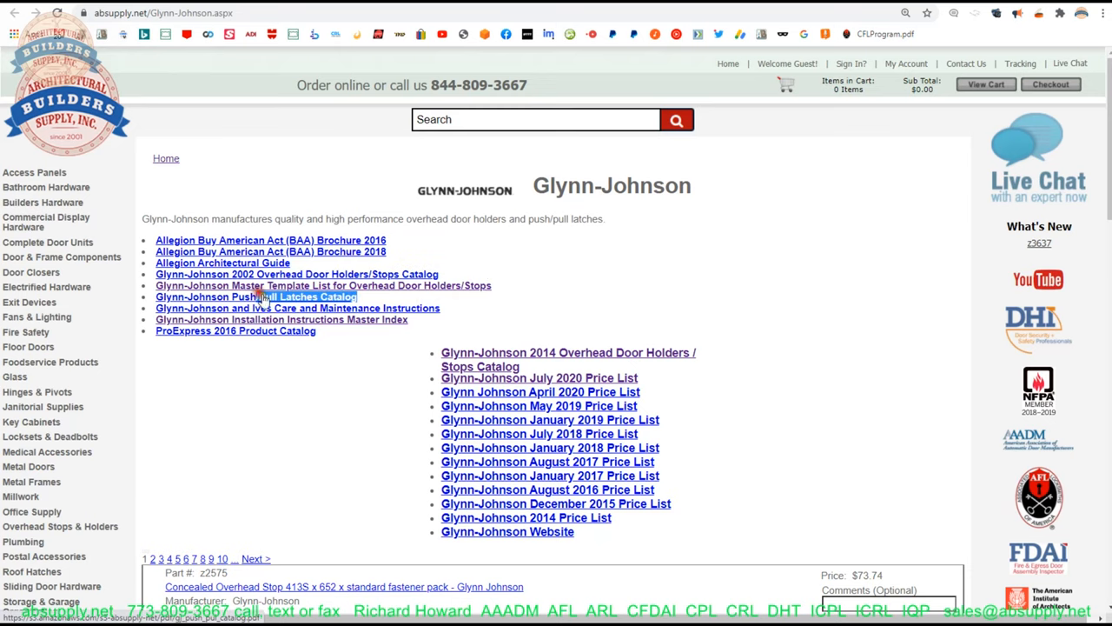
mouse_move(565, 274)
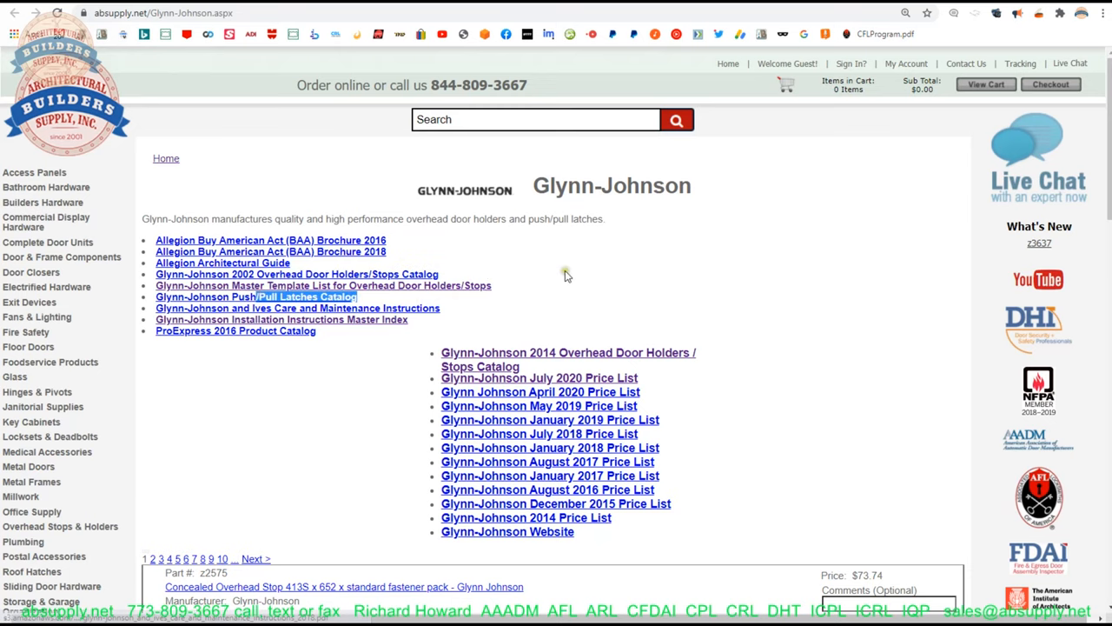